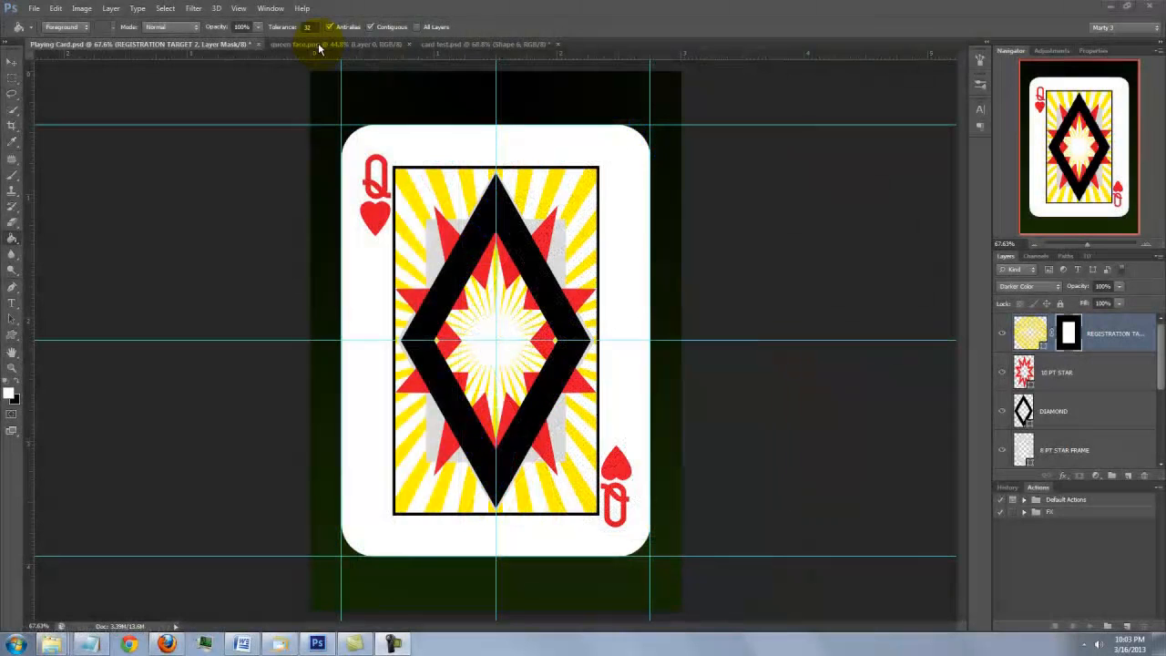
Step: Switch to the queen face.png image and reset the colours to default black and white
click(305, 44)
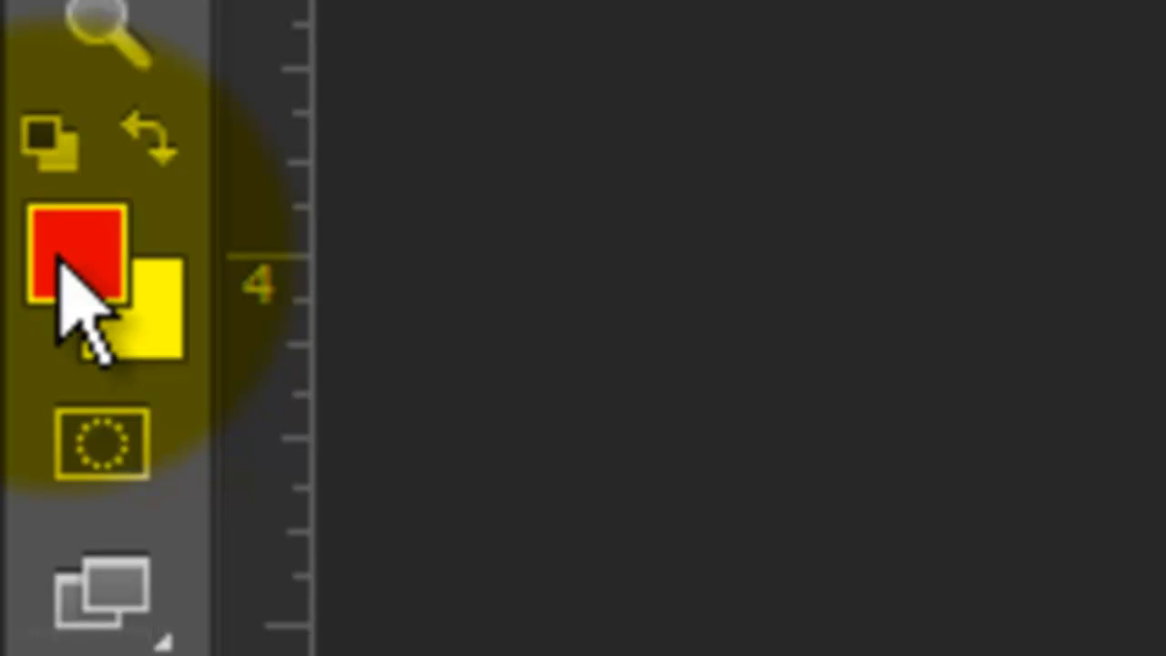
key(d)
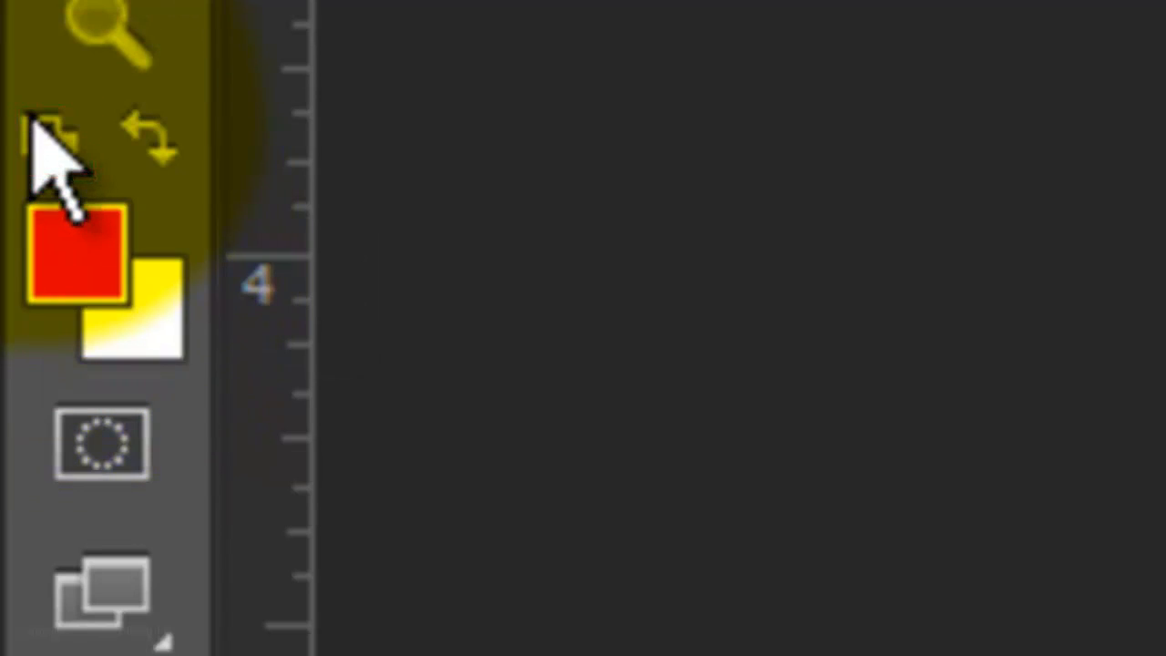
Step: Apply the Sketch > Halftone Pattern filter from the Filter Gallery to the queen face
click(255, 44)
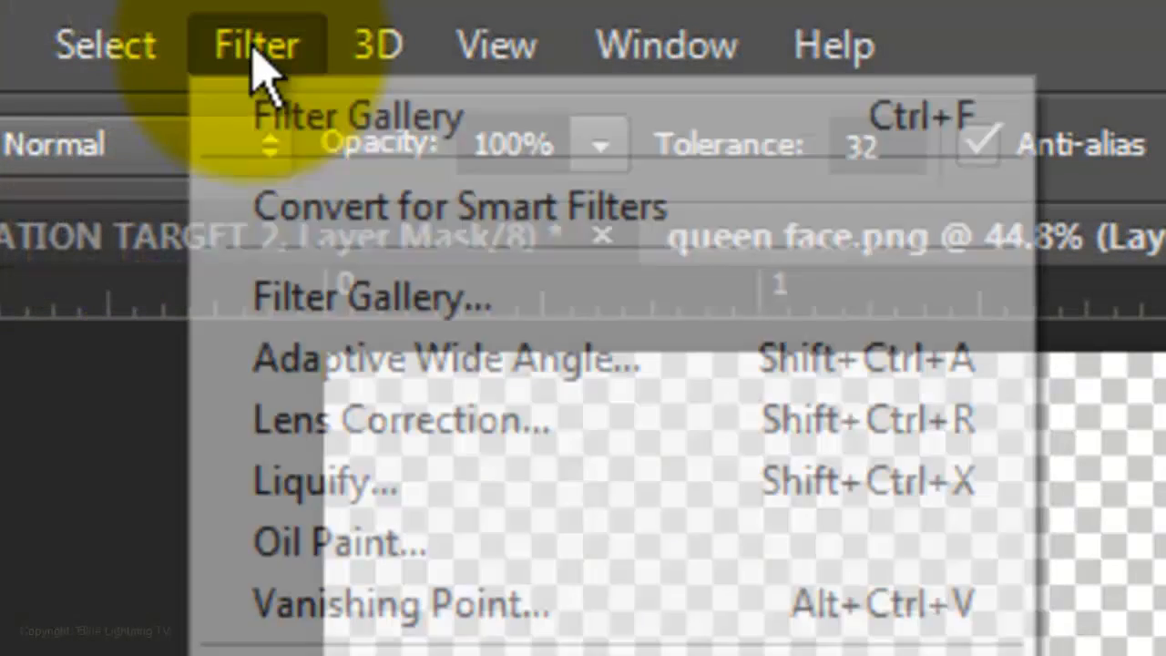
mouse_move(364, 296)
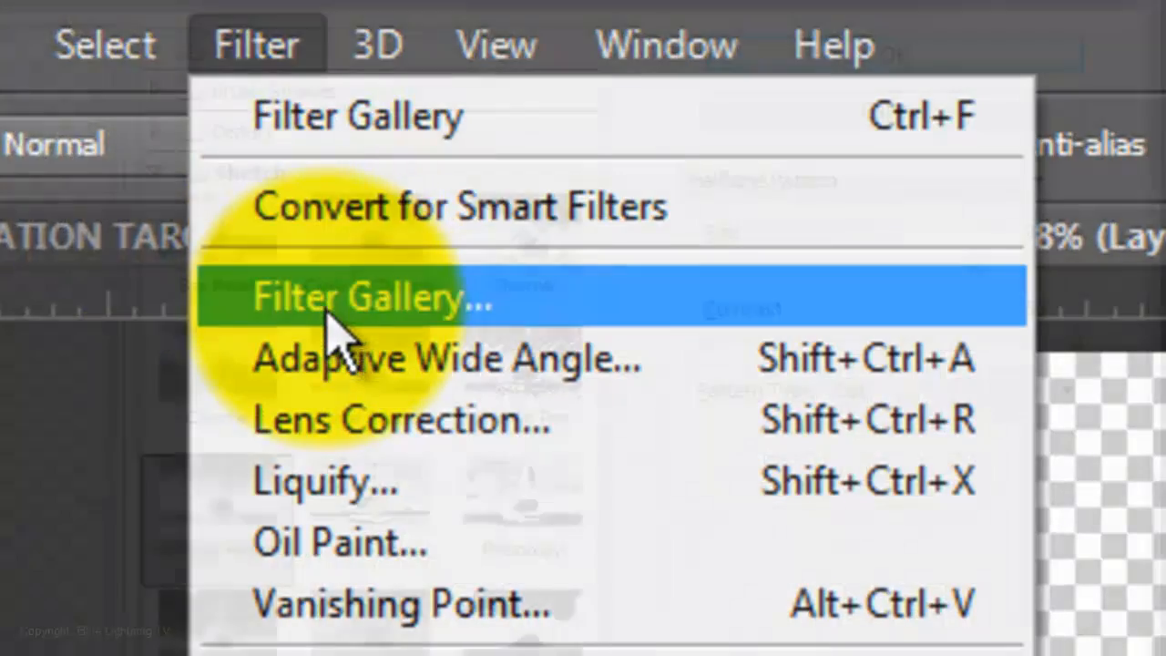
click(374, 296)
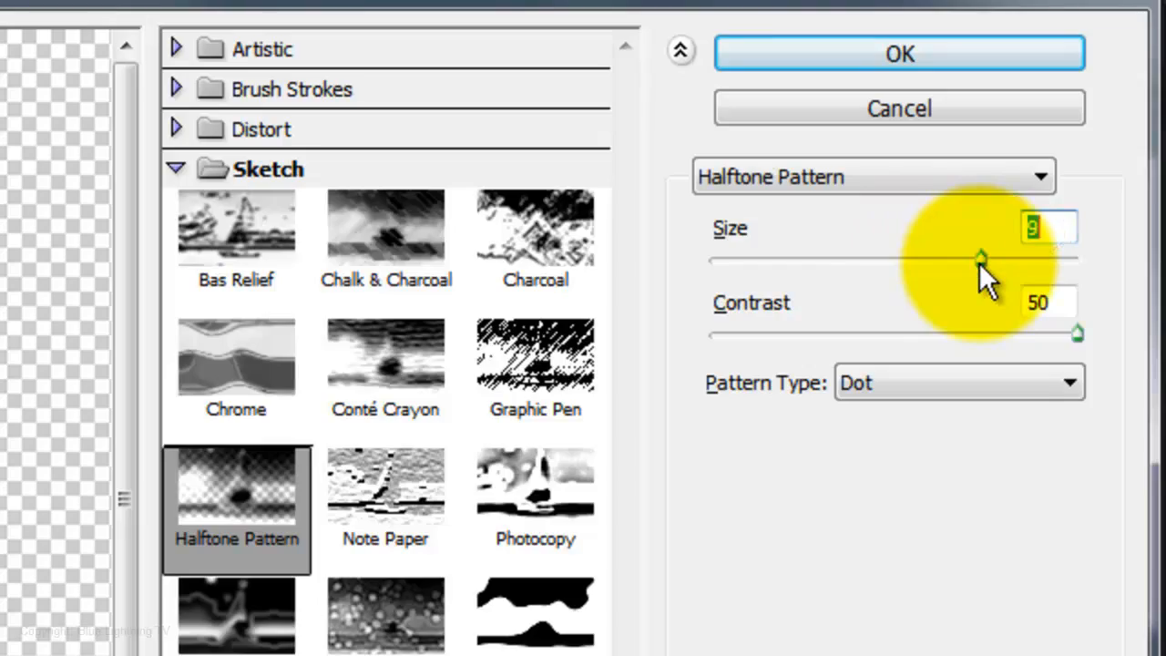
click(898, 53)
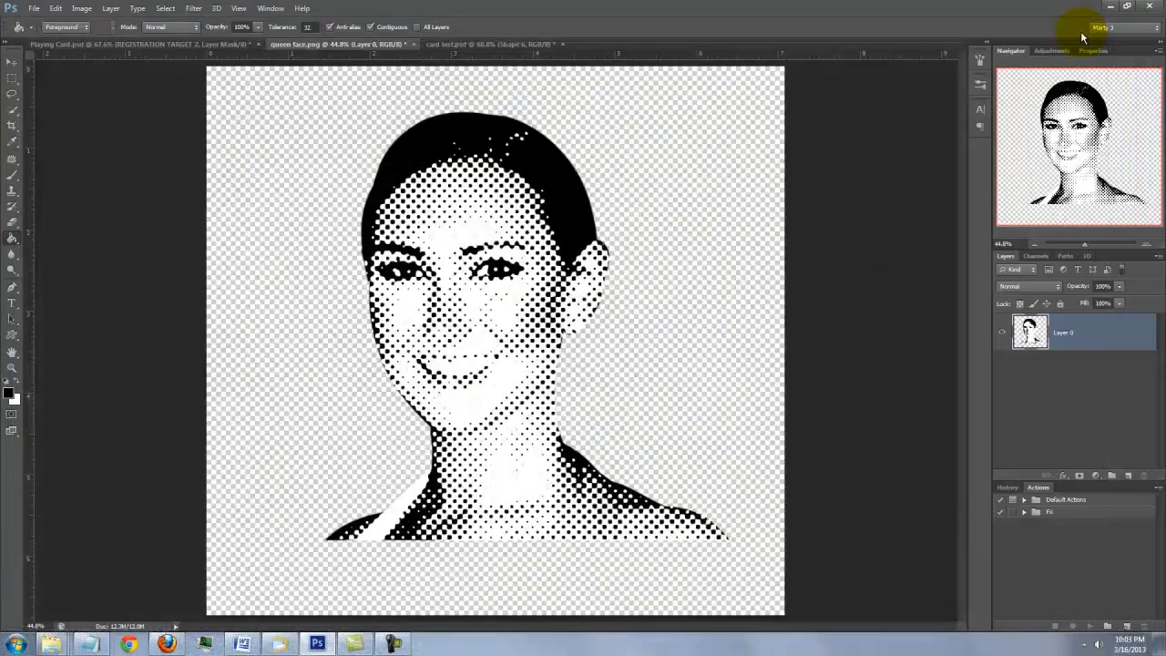
Step: Paste the halftone face into Playing Card.psd, scale it into the frame's upper half, and fit the view
key(v)
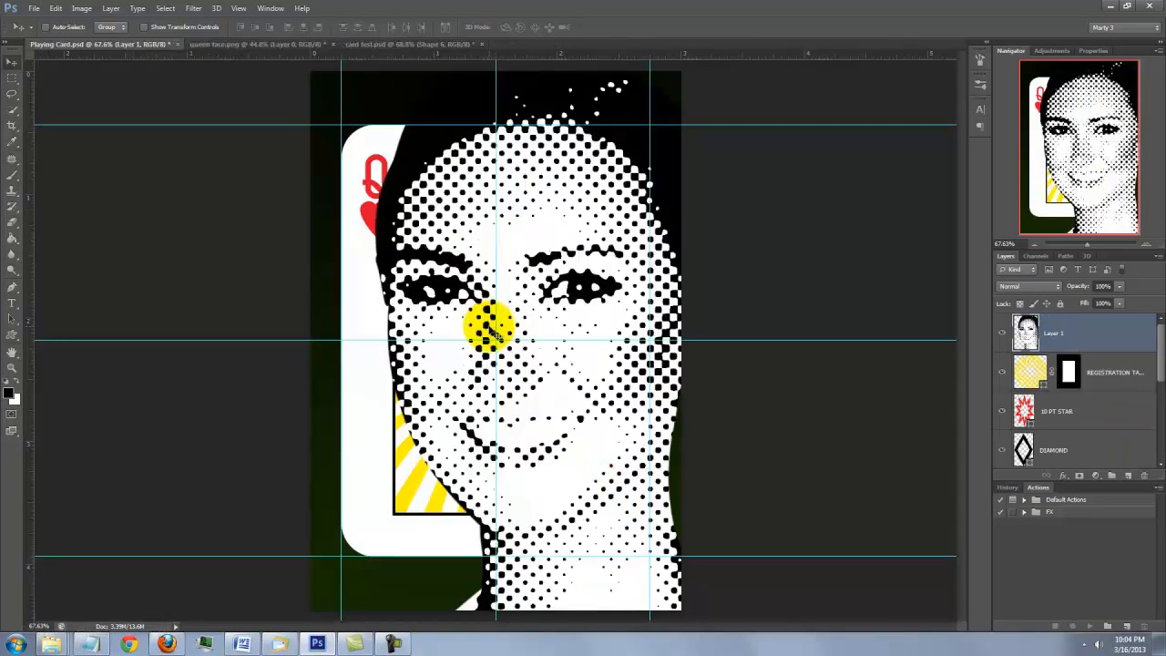
key(ctrl+t)
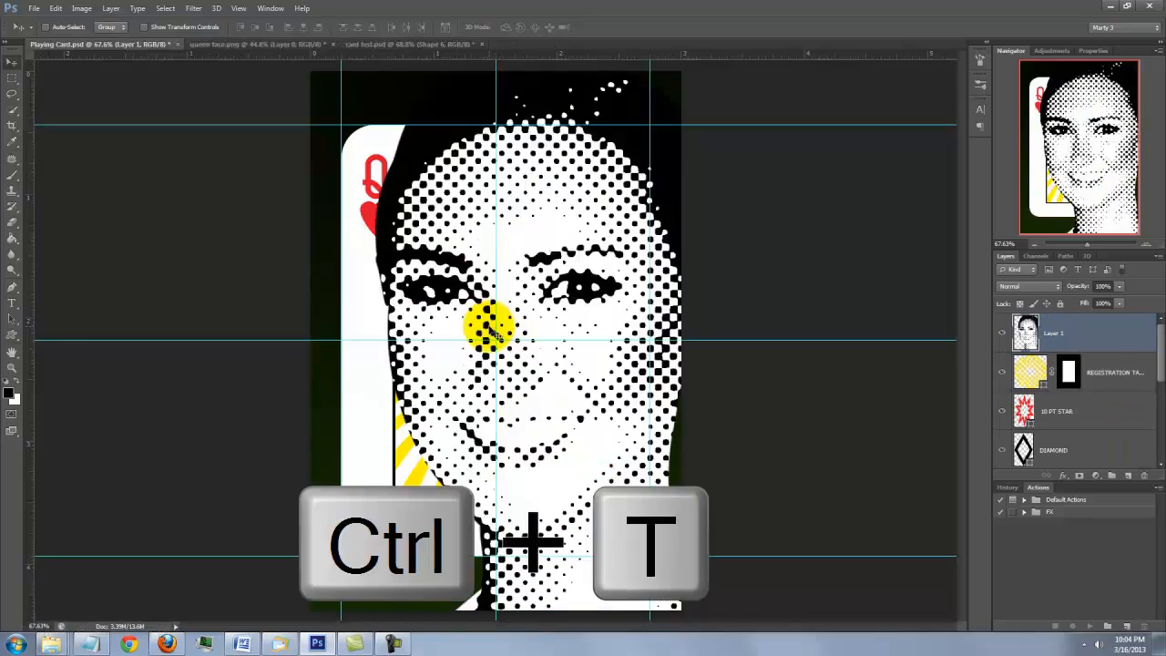
key(ctrl+t)
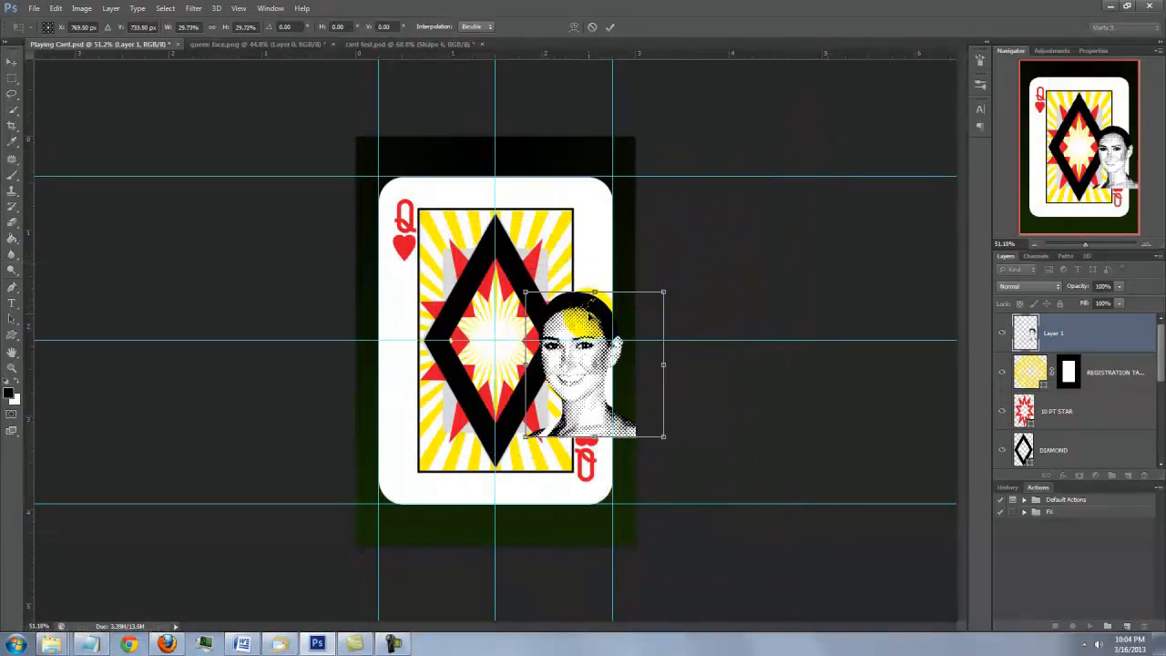
drag(592, 364, 519, 310)
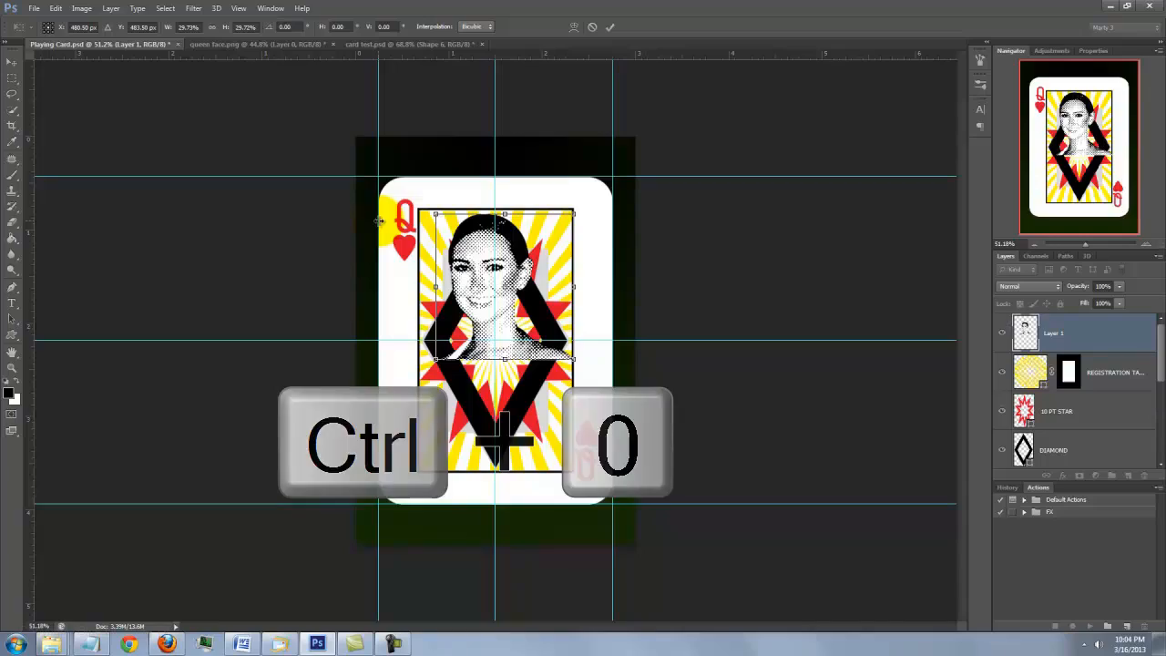
key(ctrl+0)
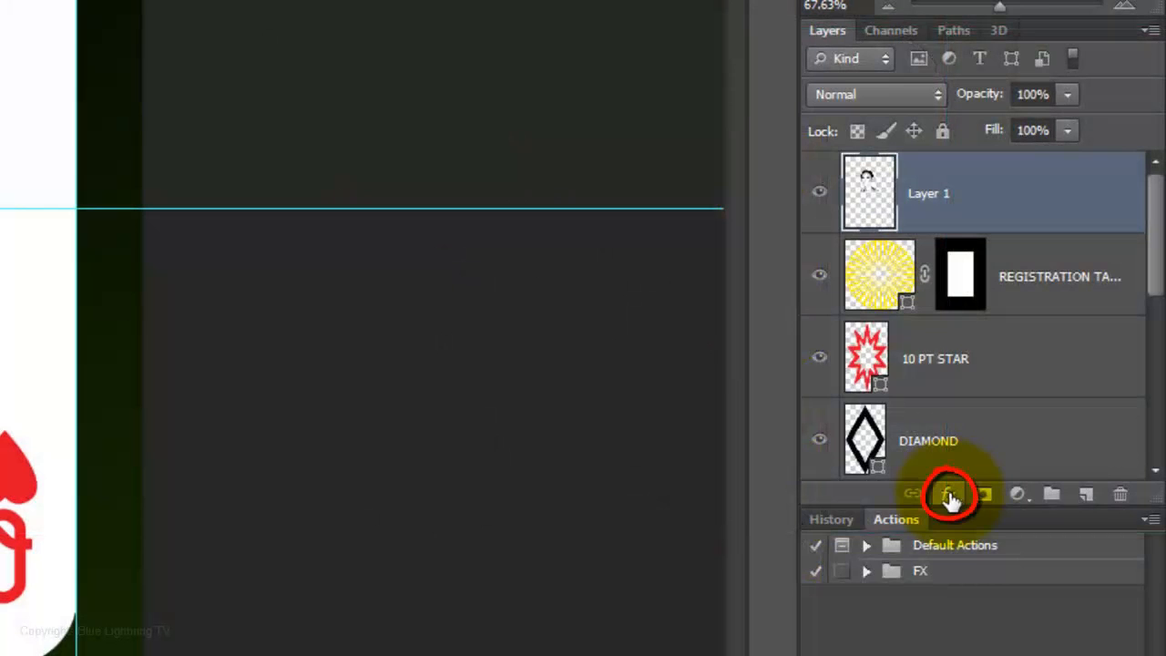
Step: Add a 4 px white Stroke effect positioned outside to the face layer
click(949, 493)
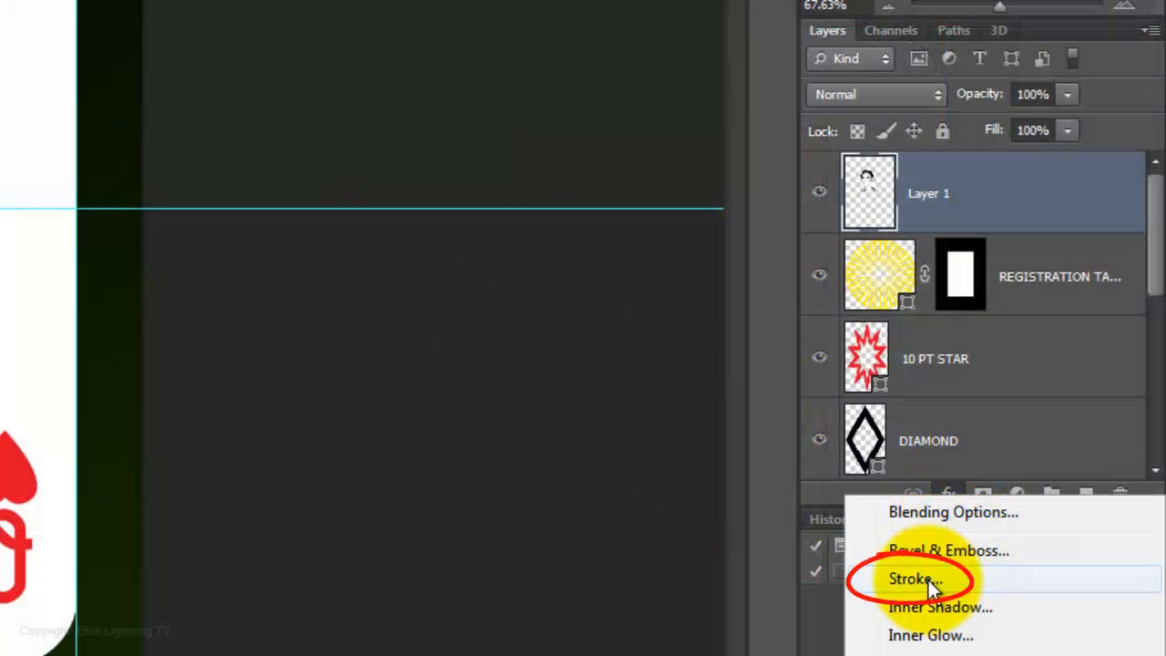
click(914, 579)
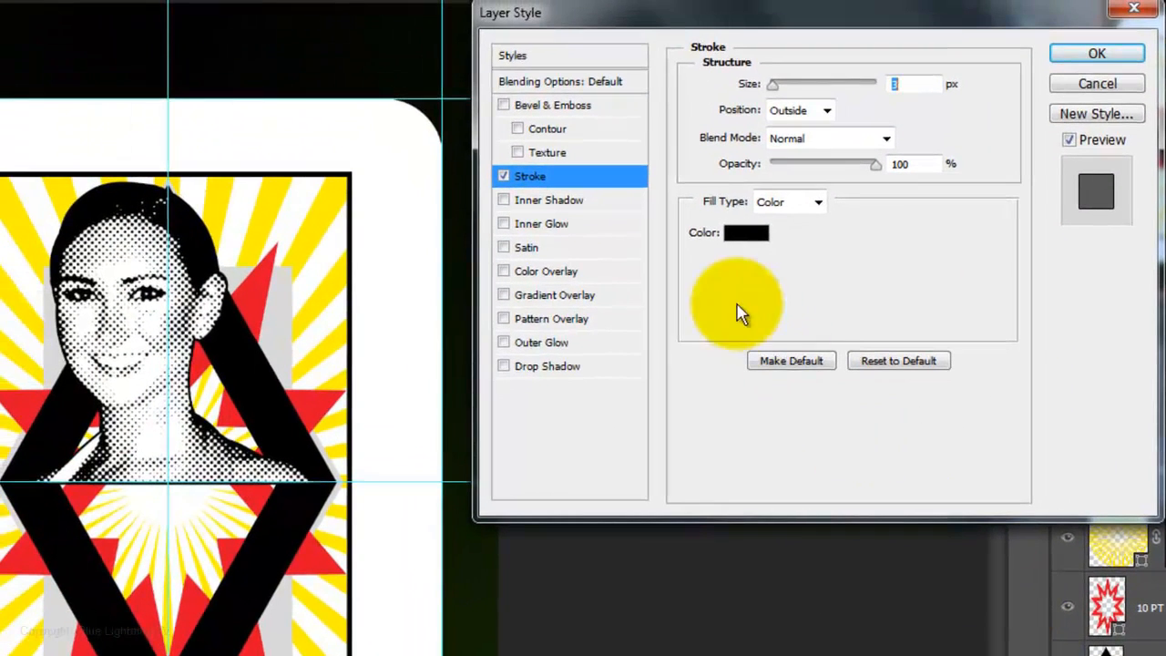
click(745, 232)
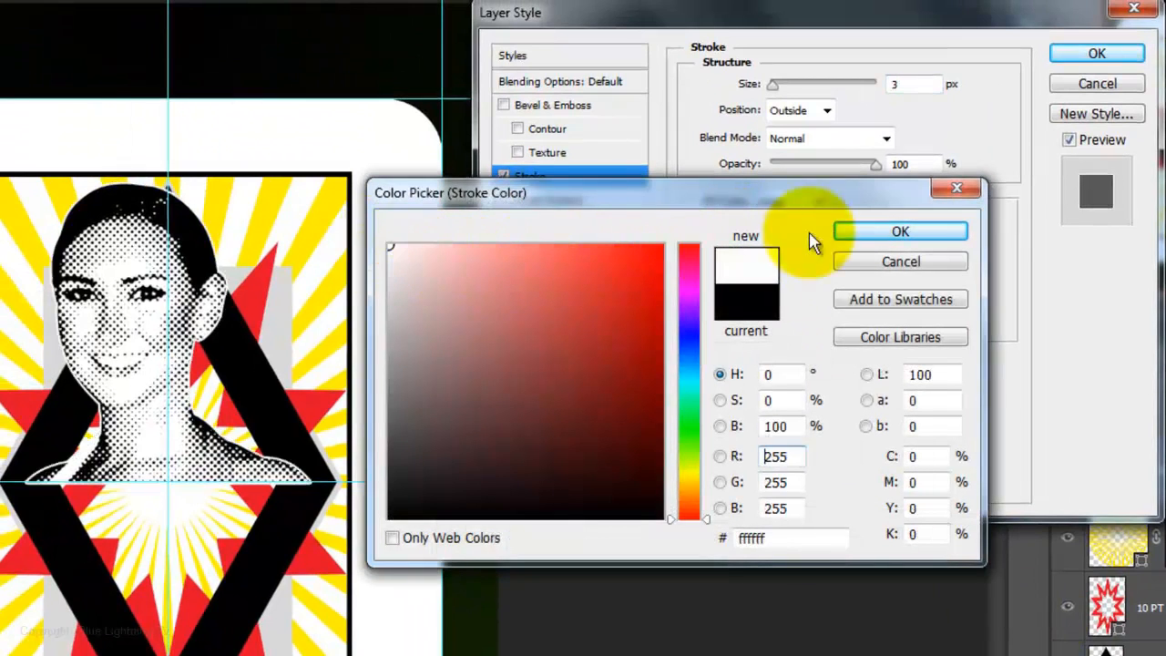
click(899, 231)
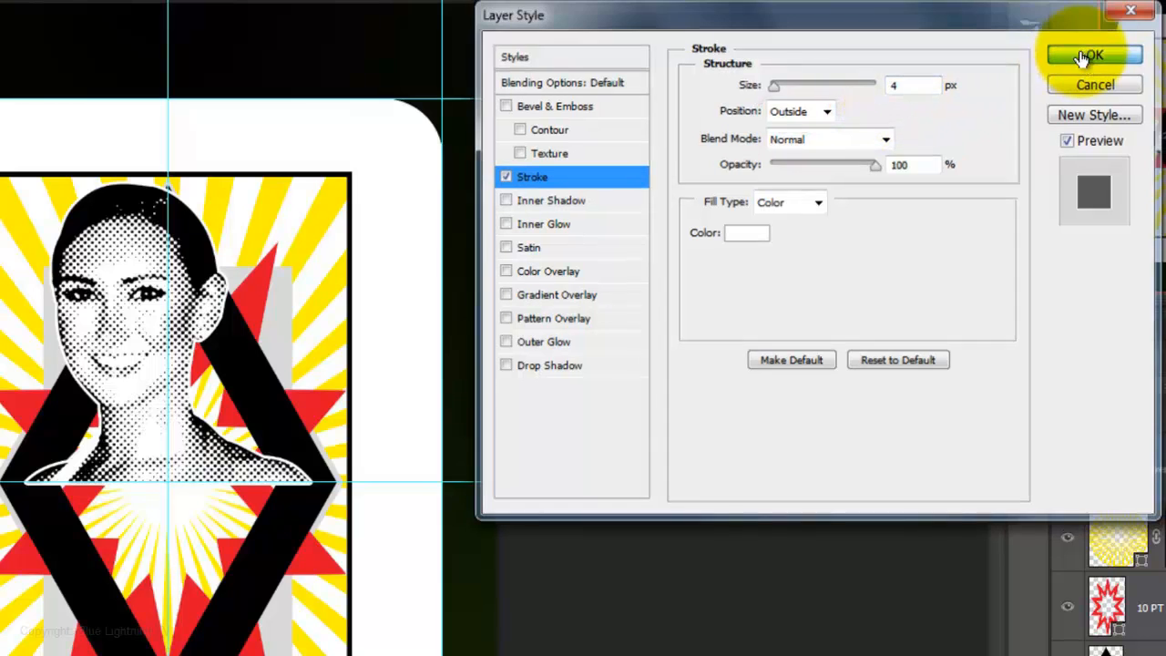
click(1092, 55)
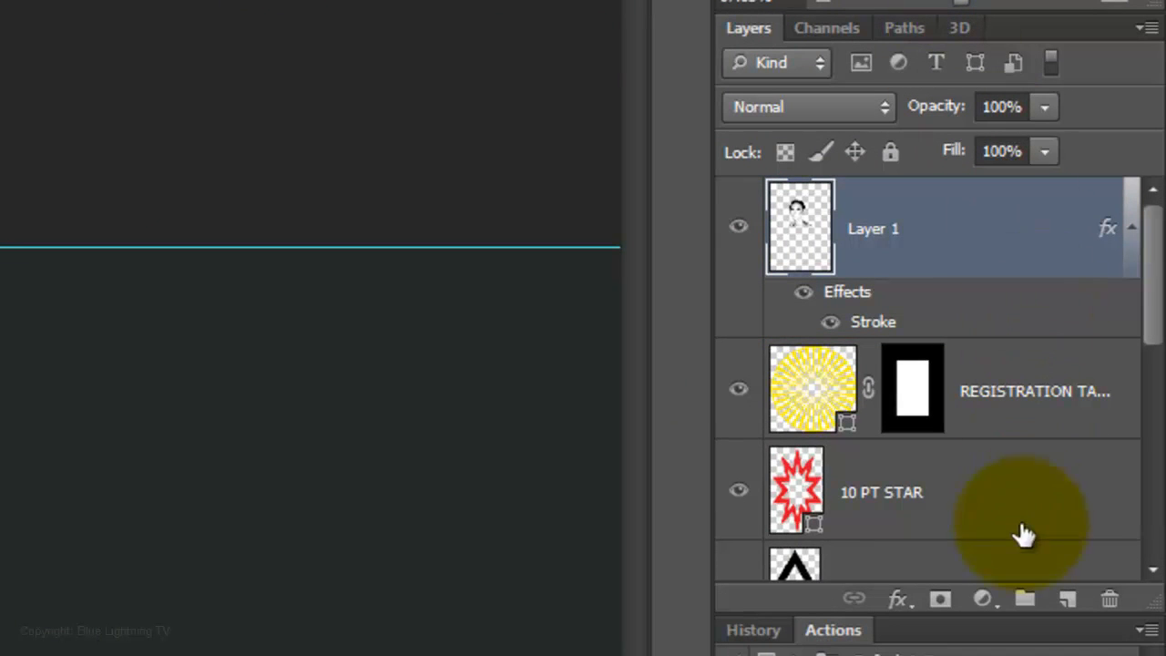
Step: Merge the stroked face with a new empty layer, then duplicate the merged layer
click(1067, 598)
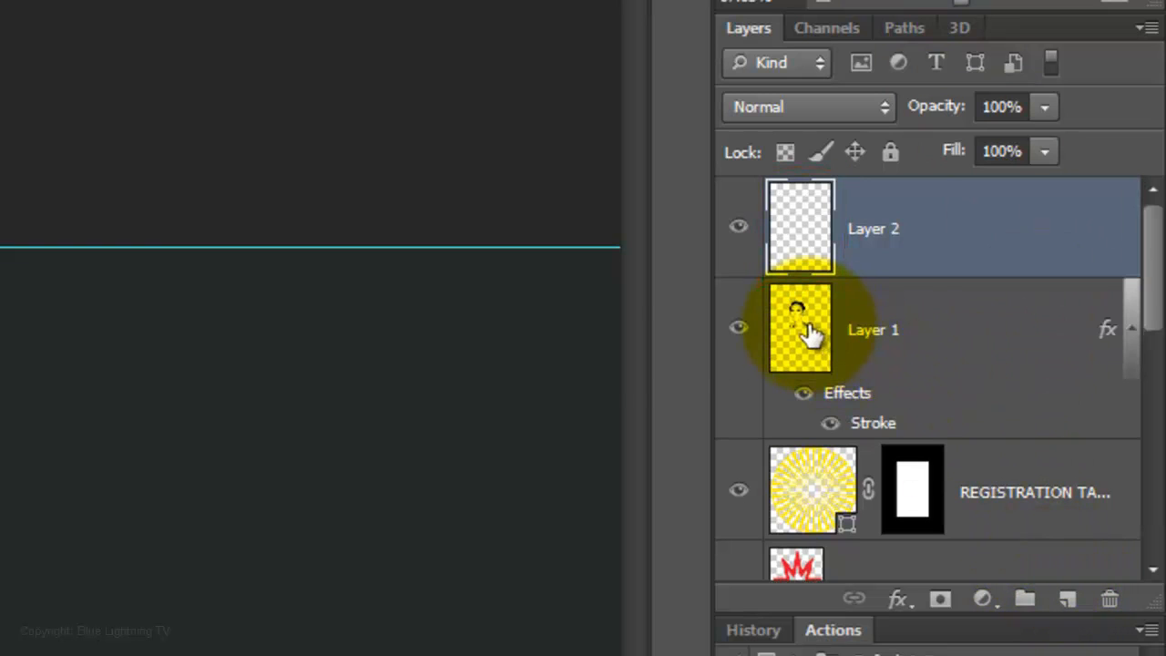
key(shift)
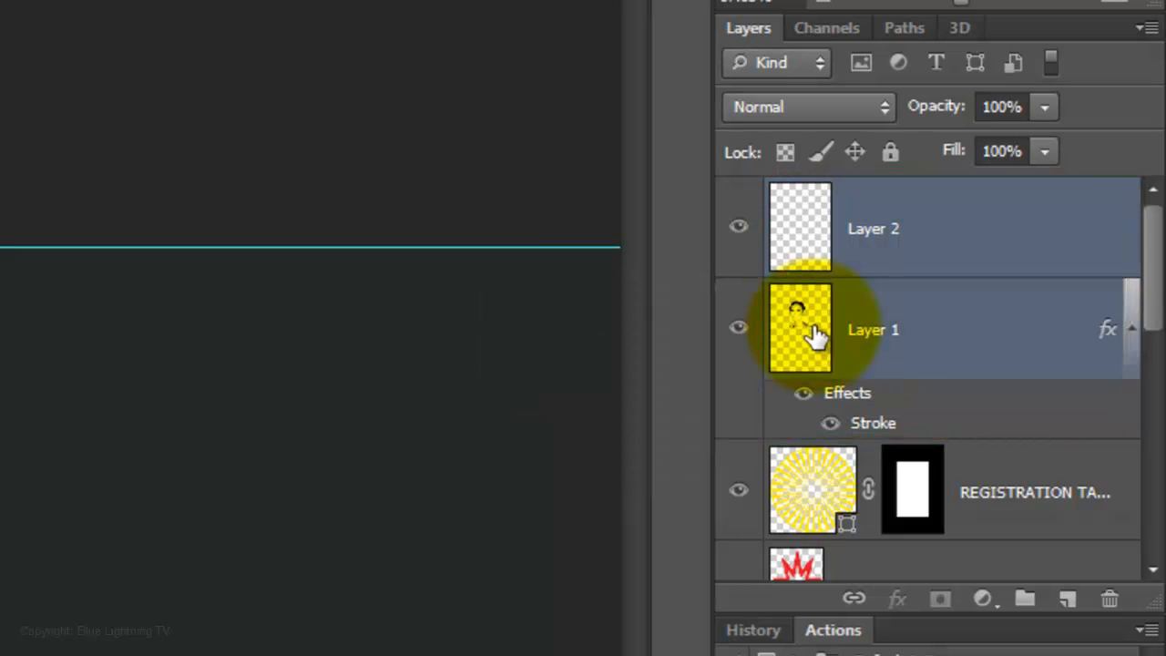
key(ctrl+e)
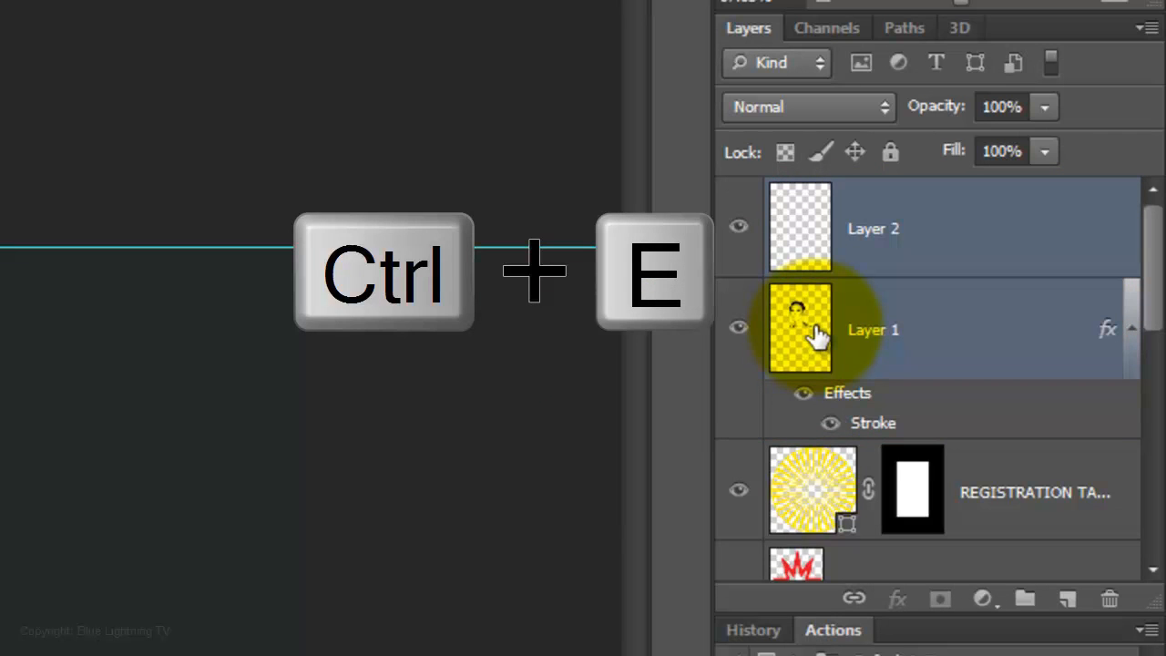
key(ctrl+e)
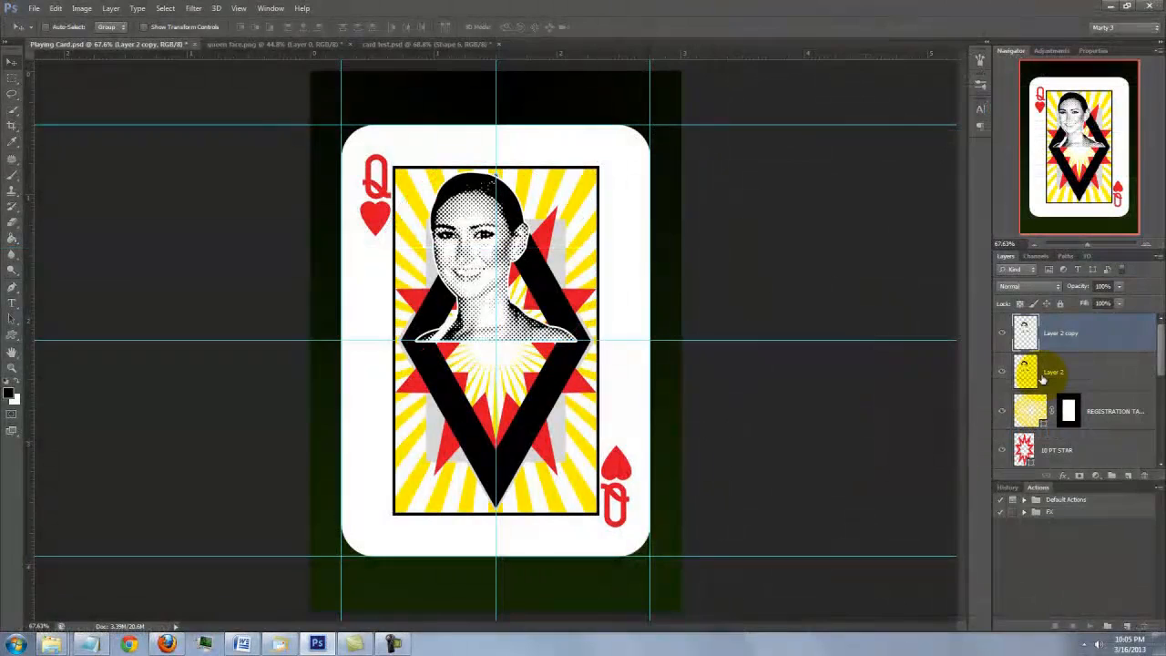
Step: Rotate the duplicate face 180° into the lower half, deselect, and merge it down
key(ctrl+a)
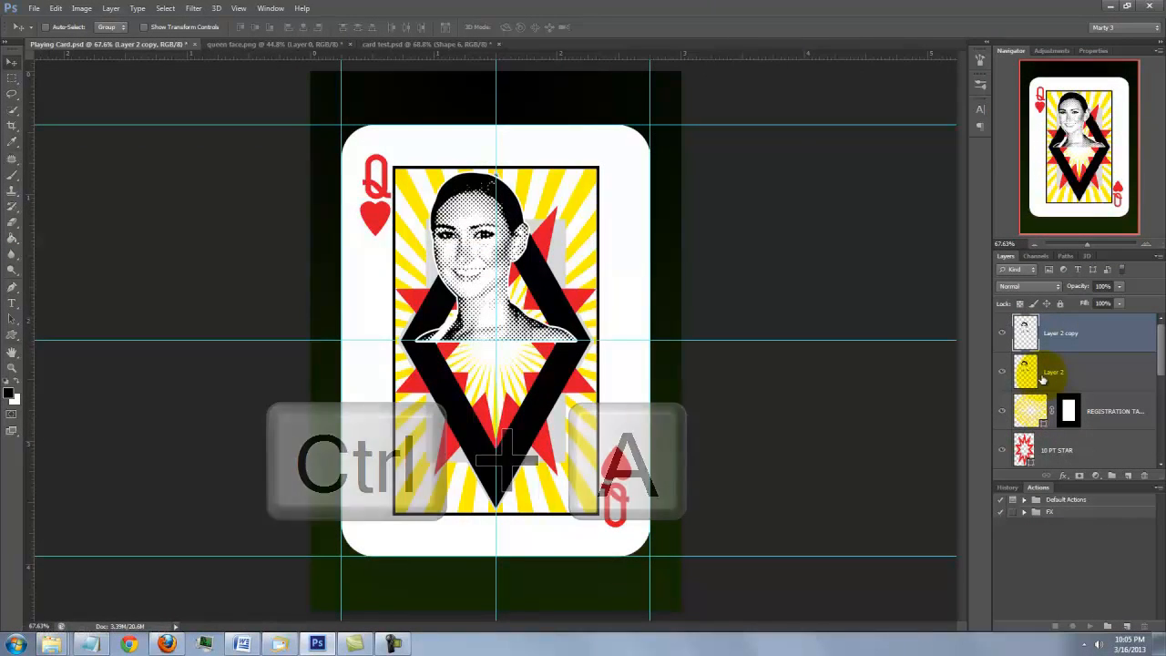
key(ctrl+a)
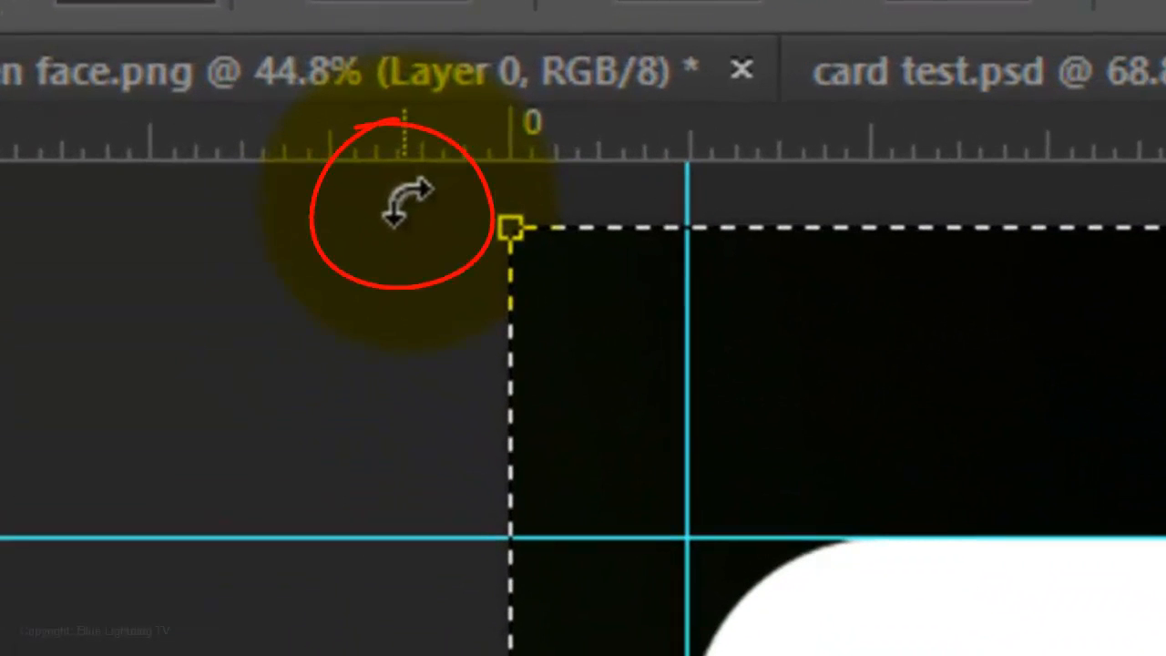
key(shift)
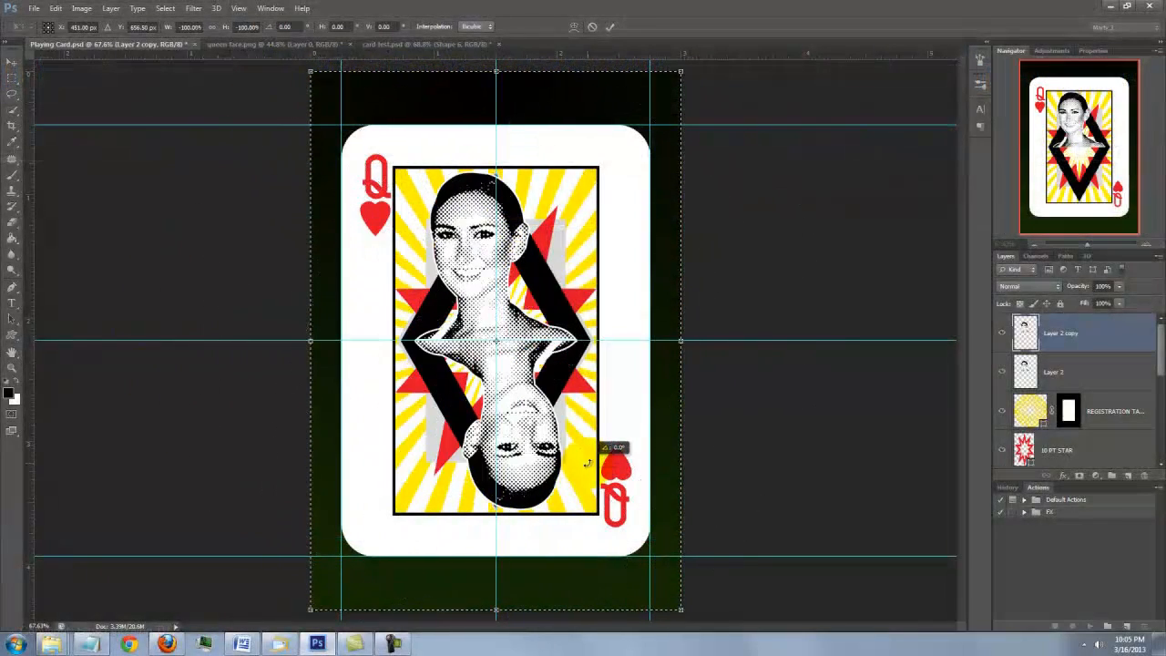
key(ctrl+d)
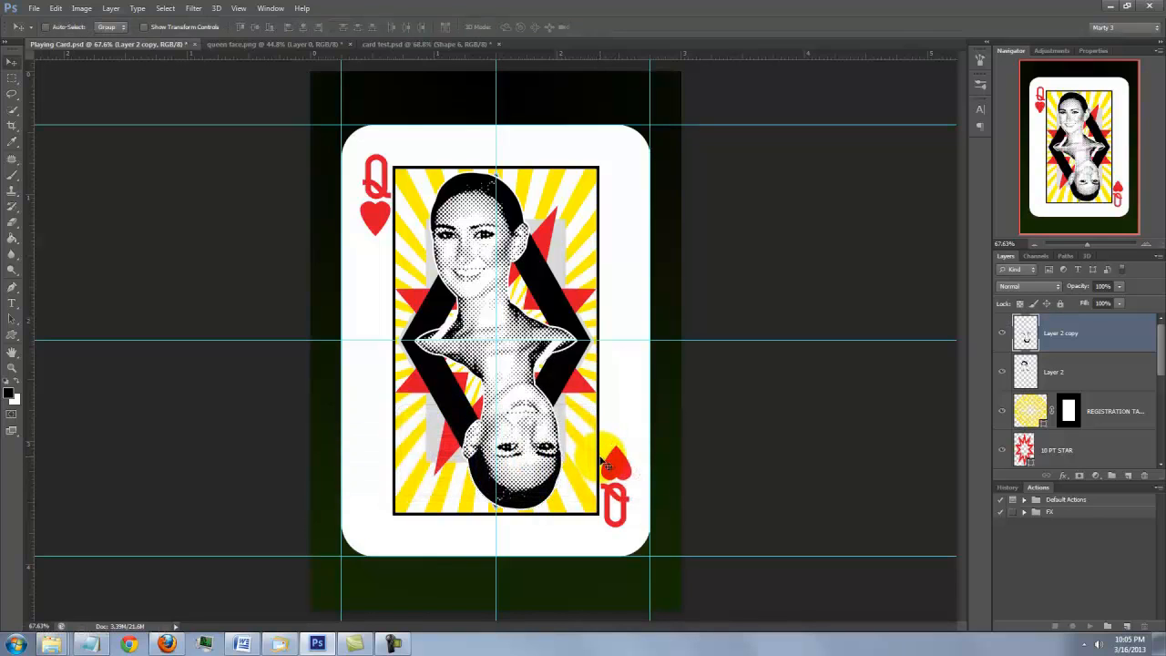
key(ctrl+h)
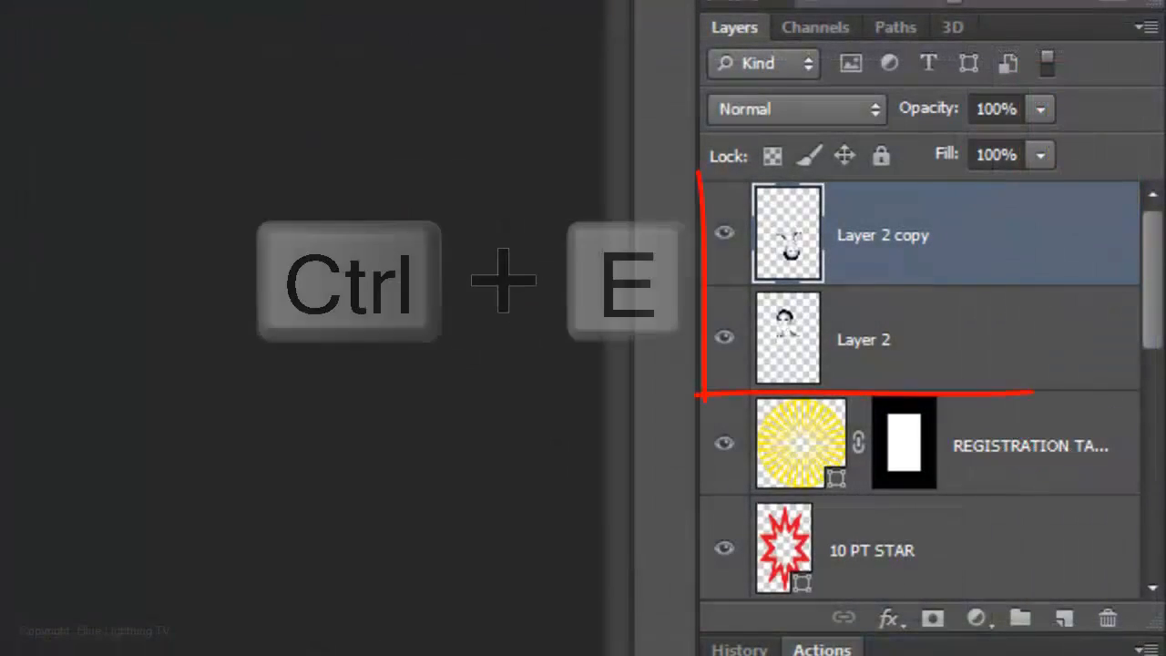
key(ctrl+e)
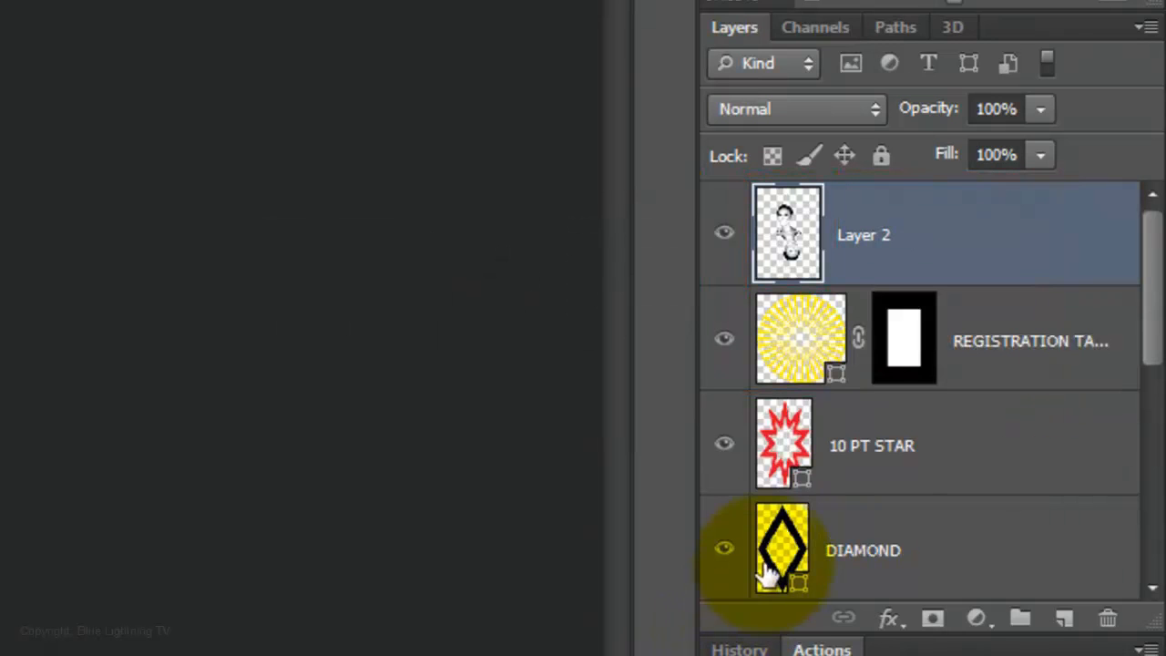
Step: Load the DIAMOND layer's selection and add it as a mask on Layer 2
click(782, 547)
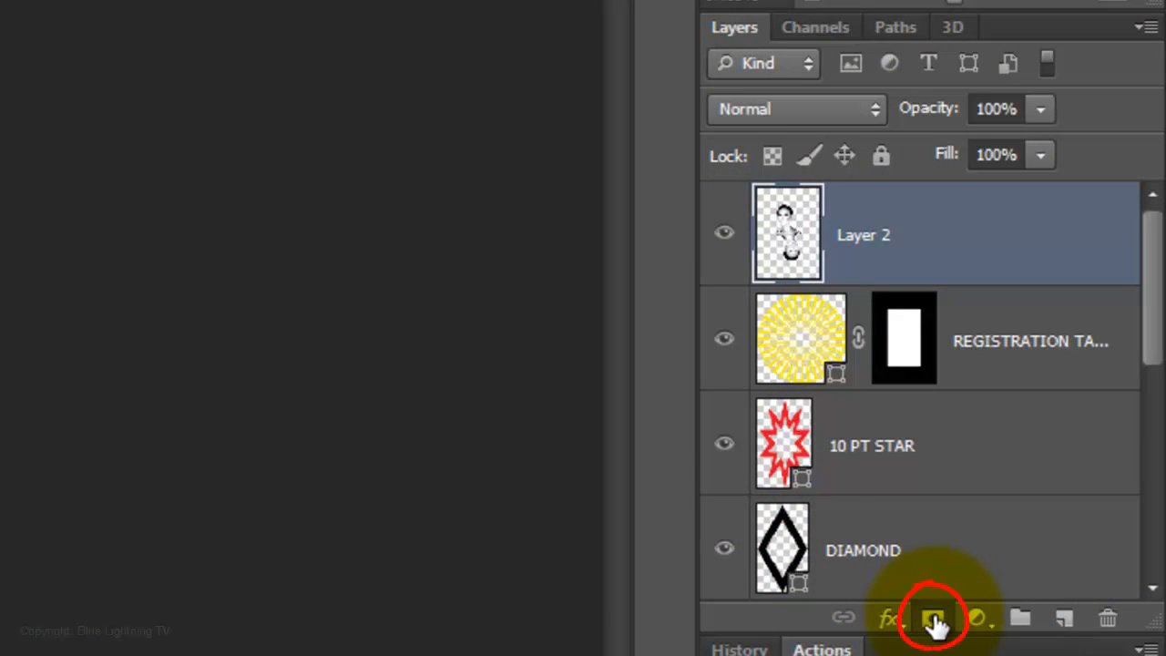
click(932, 619)
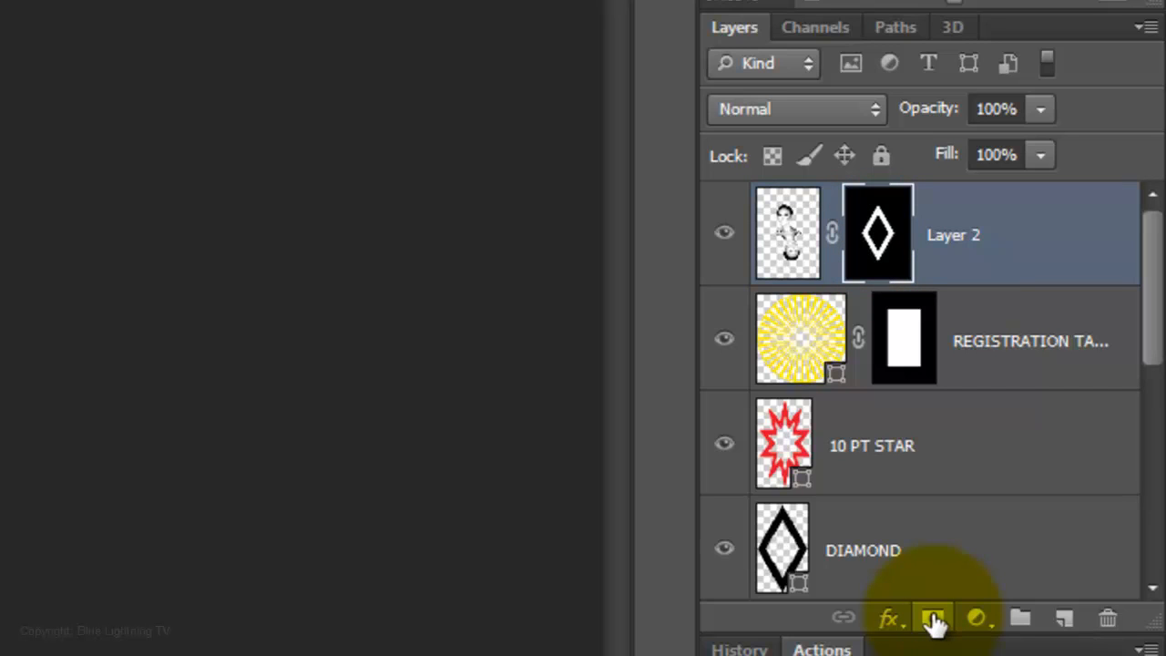
Step: Invert Layer 2's diamond mask with Ctrl+I and paint on it to reveal the portrait
key(ctrl+i)
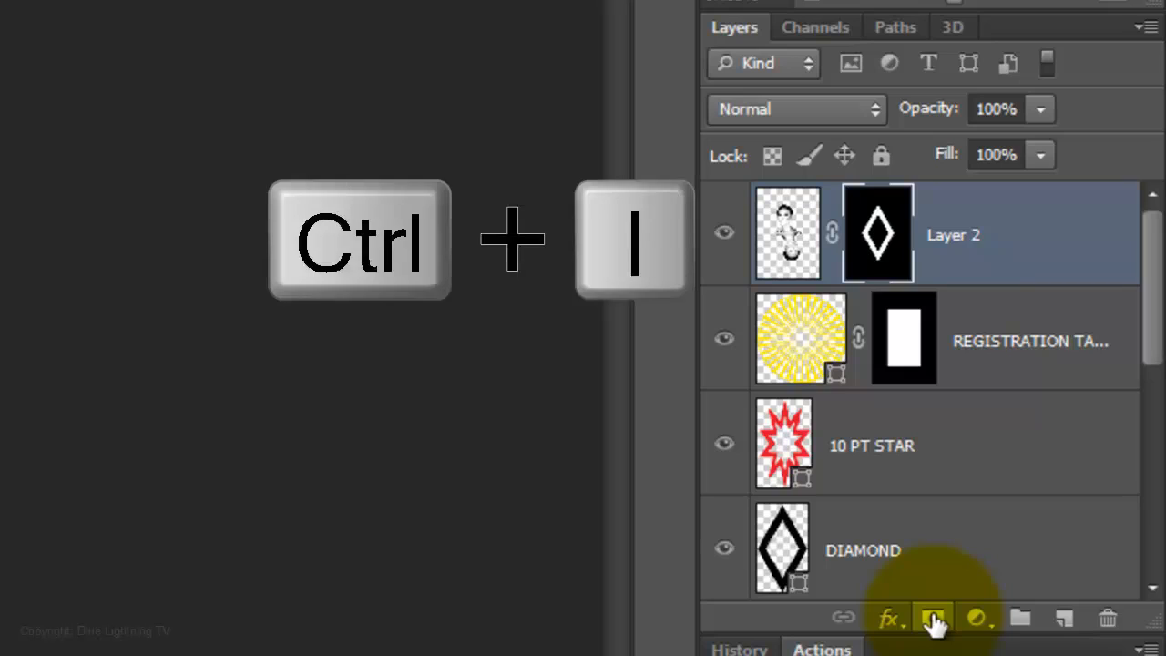
key(ctrl+i)
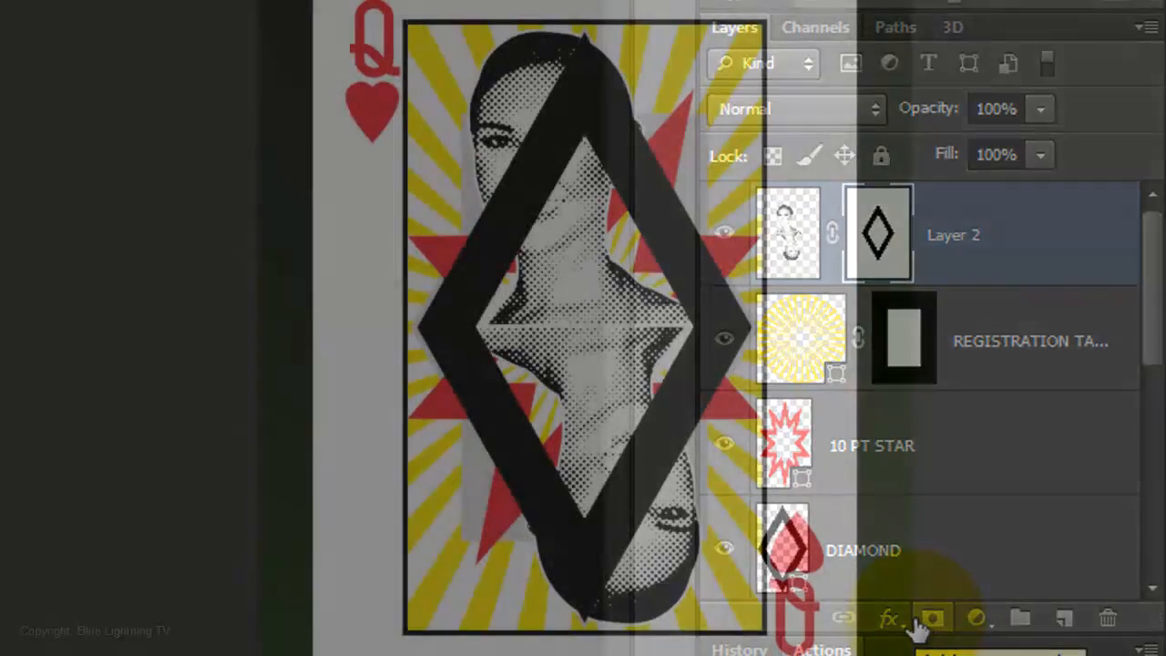
click(71, 255)
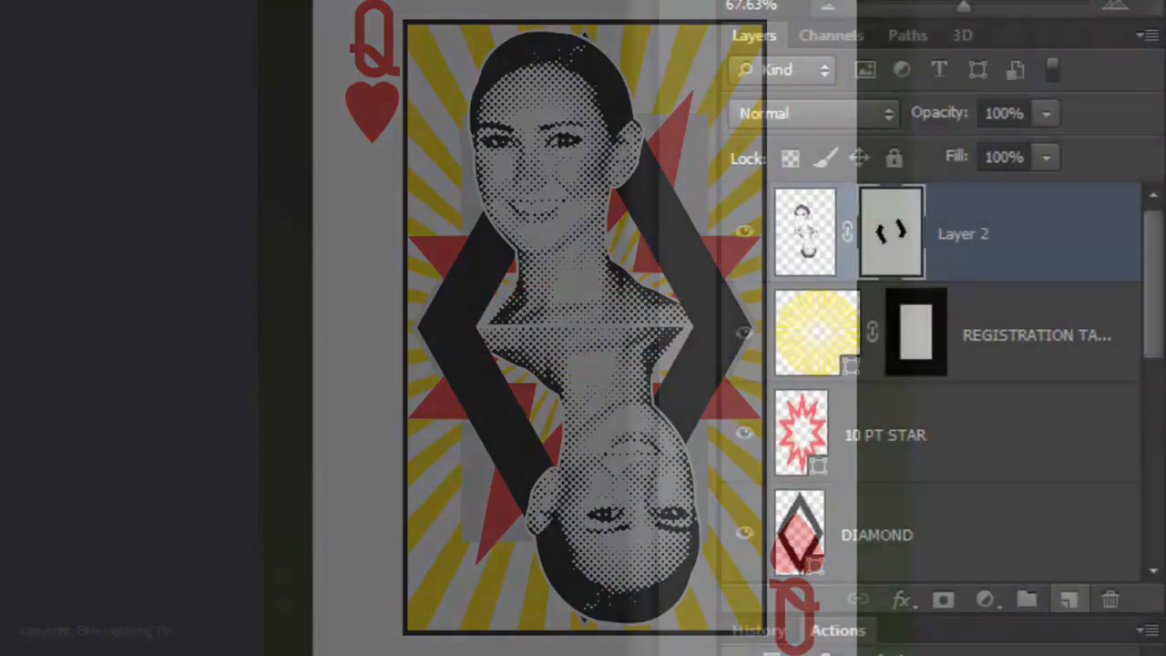
Step: Load the Ornaments custom shape set to draw the zigzag shape across the chest
click(1067, 600)
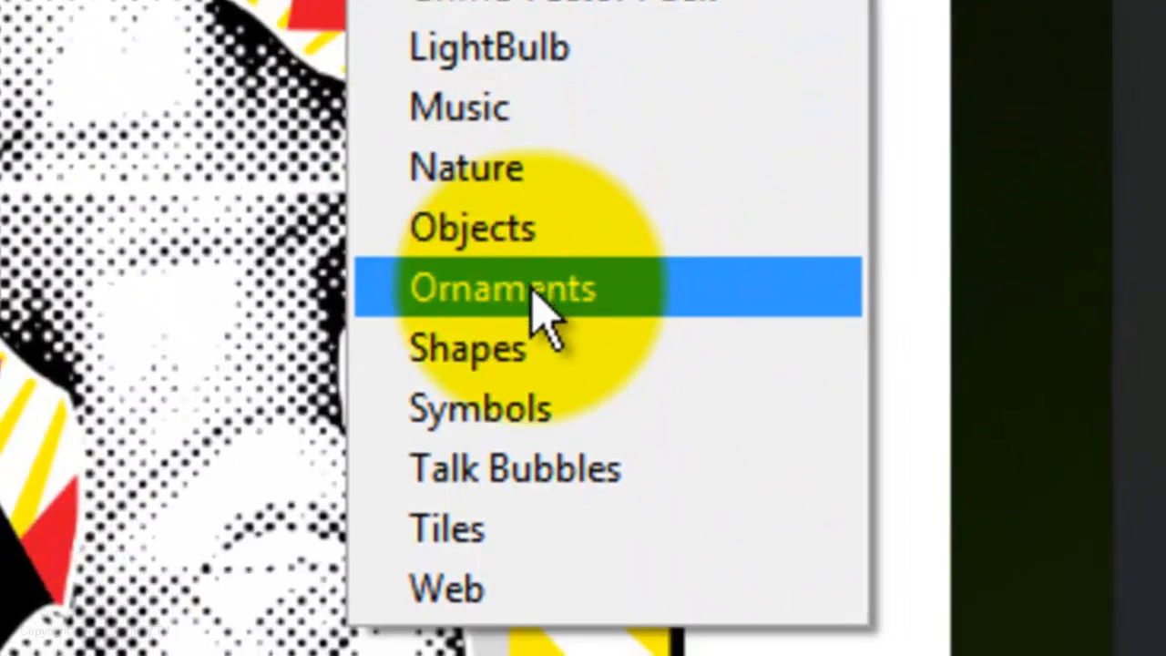
click(502, 287)
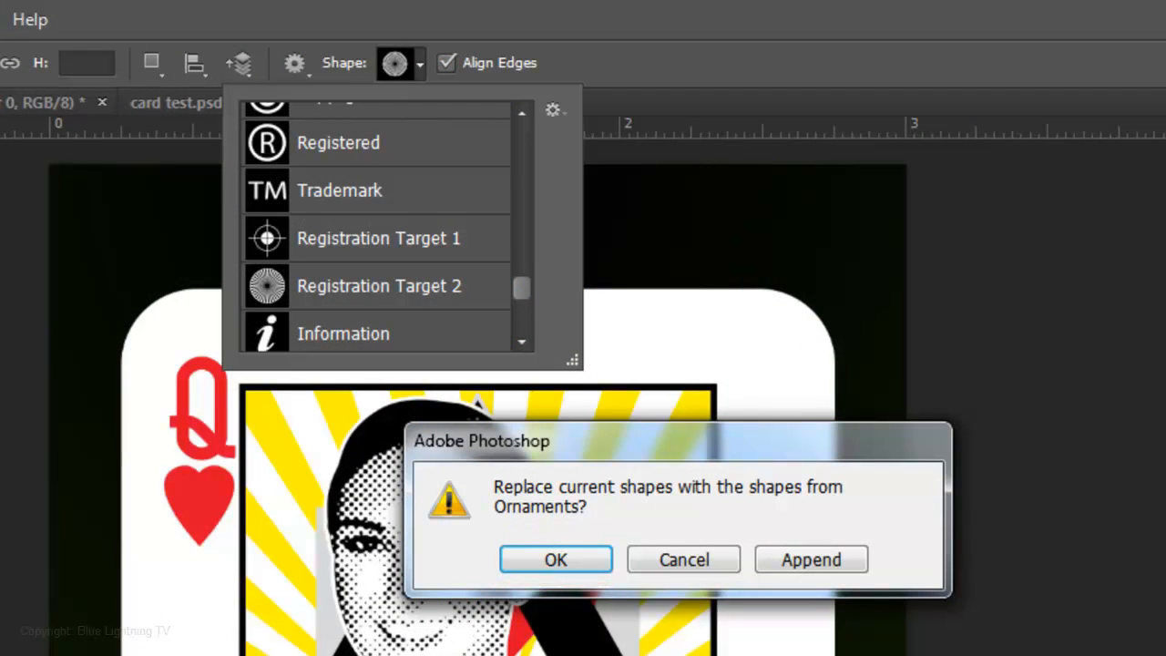
click(555, 559)
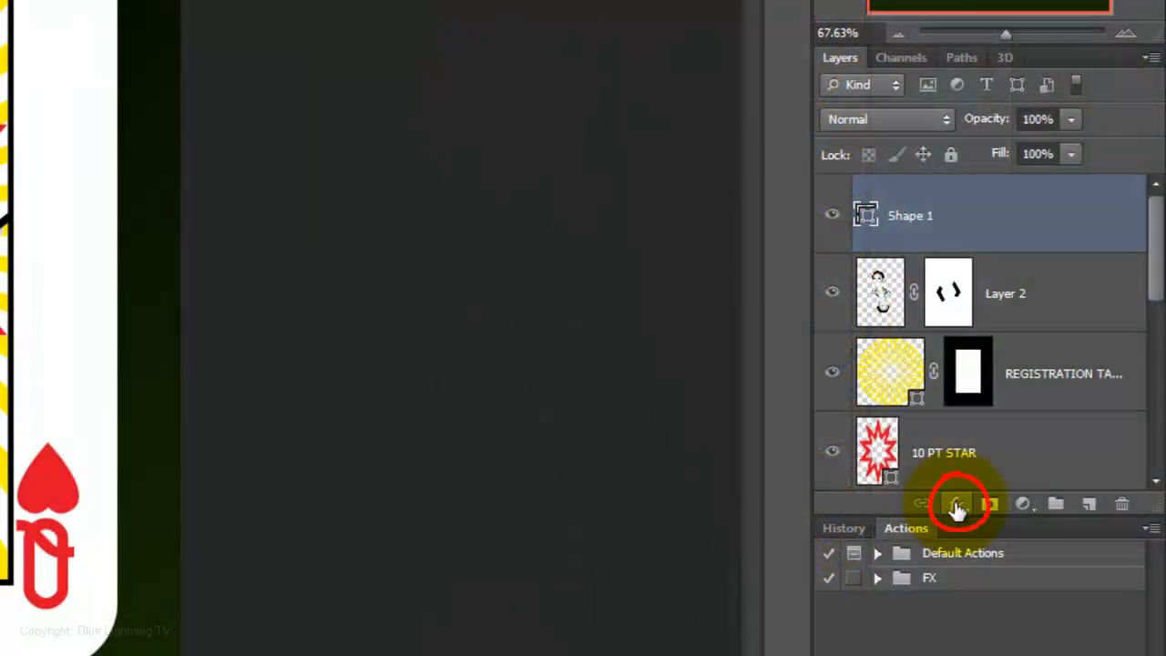
Step: Give Shape 1 a 3 px inside Stroke in eyedropper-sampled yellow
click(957, 504)
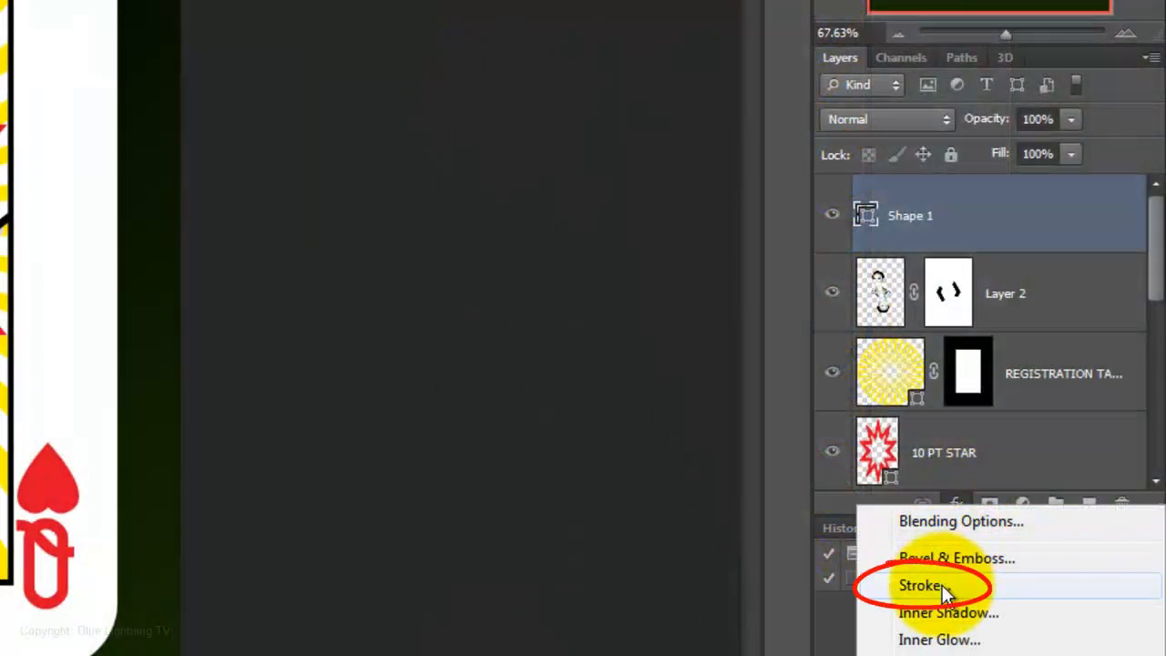
click(919, 584)
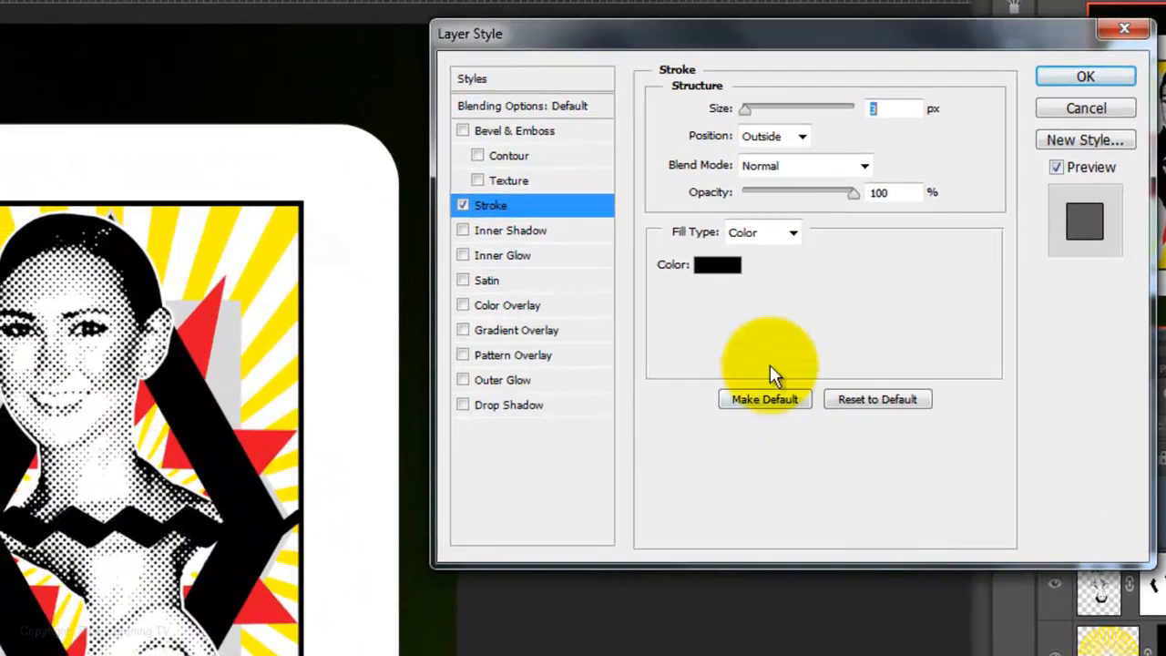
click(718, 264)
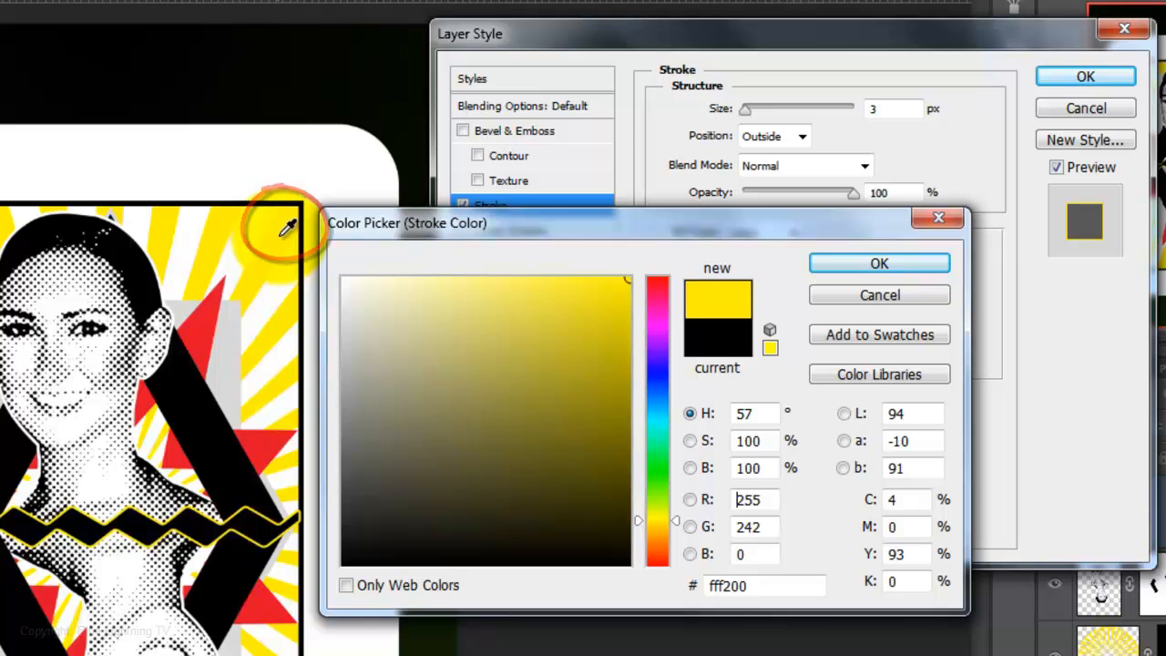
click(877, 263)
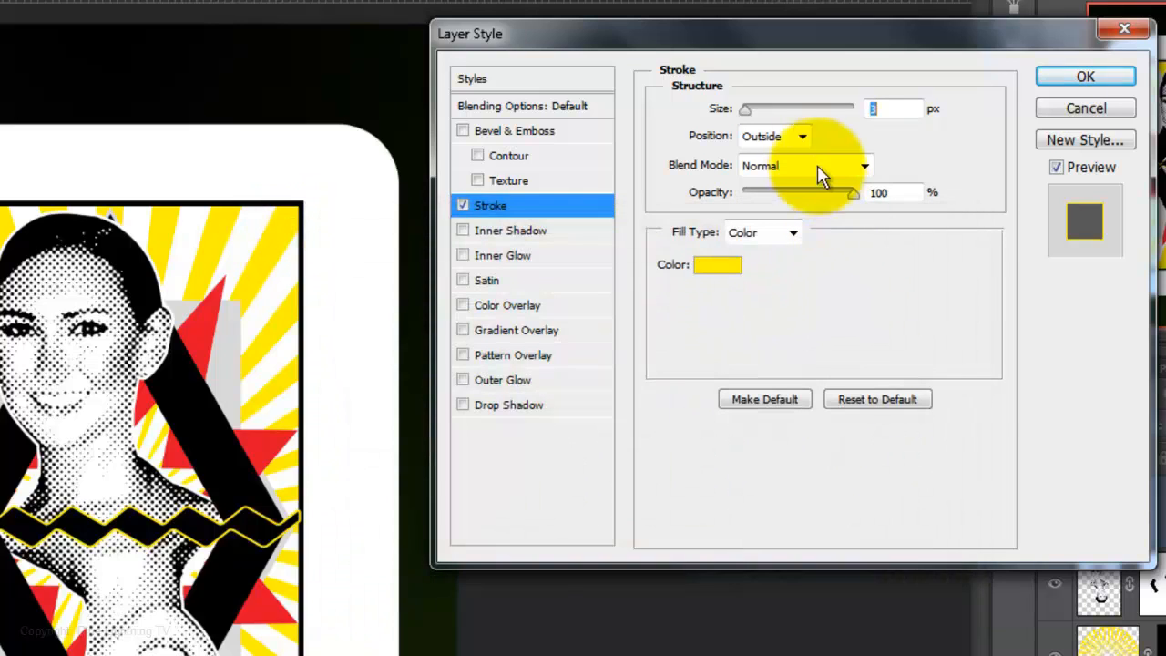
click(800, 135)
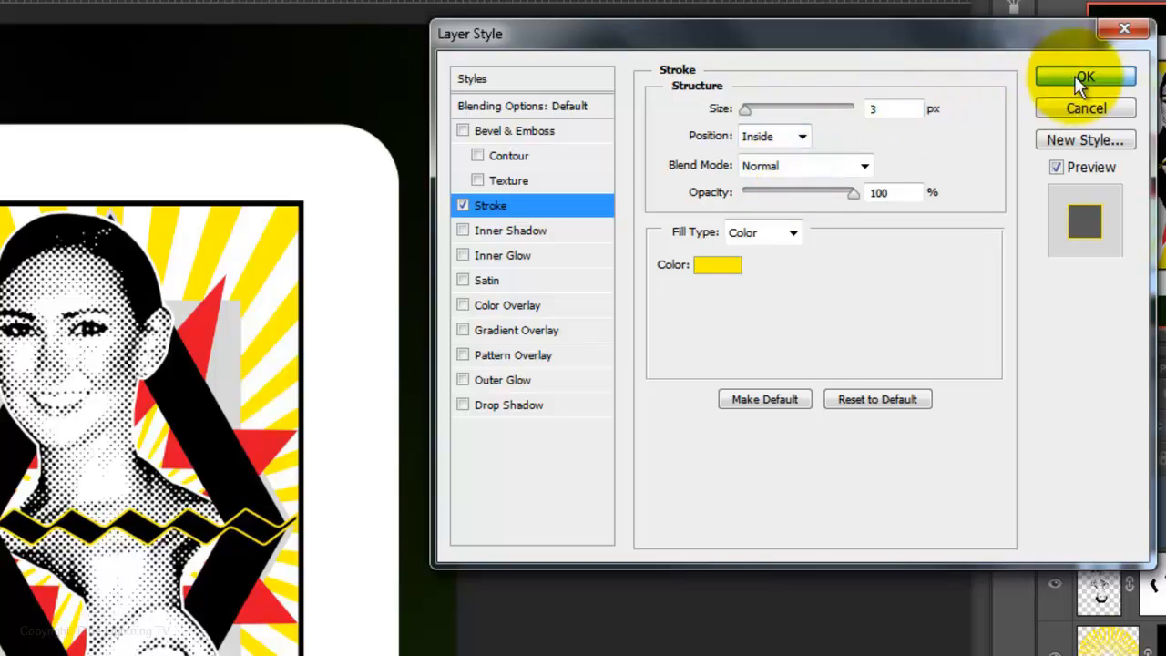
click(1085, 77)
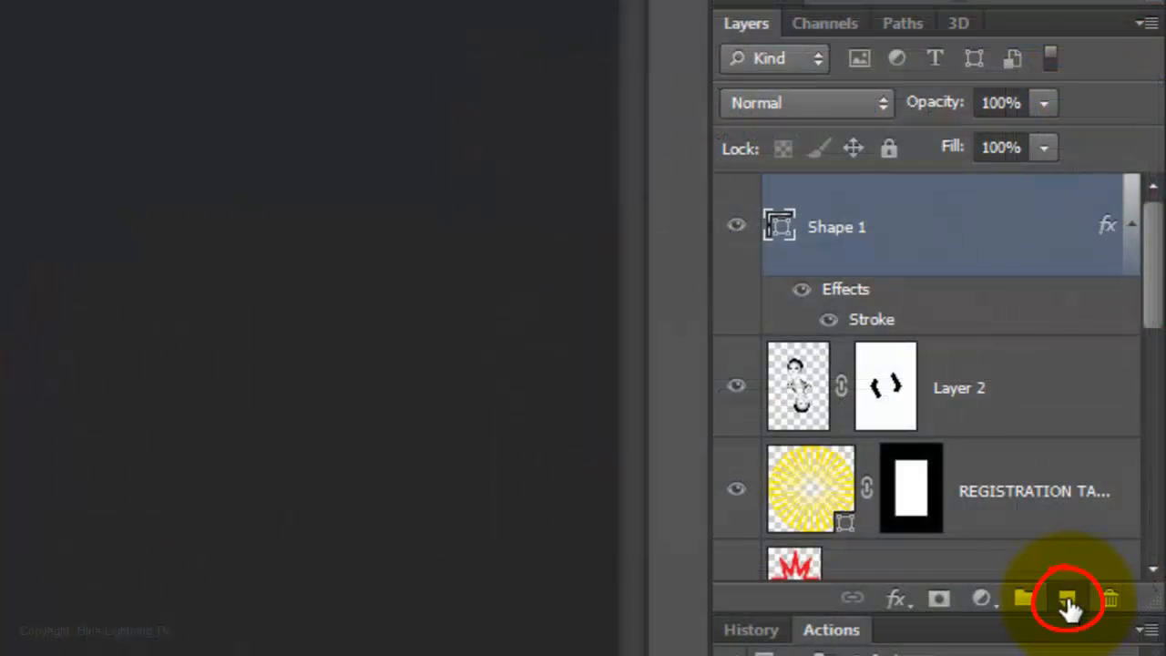
Step: Merge the stroked zigzag Shape 1 with a new empty layer into pixel Layer 3
click(1067, 599)
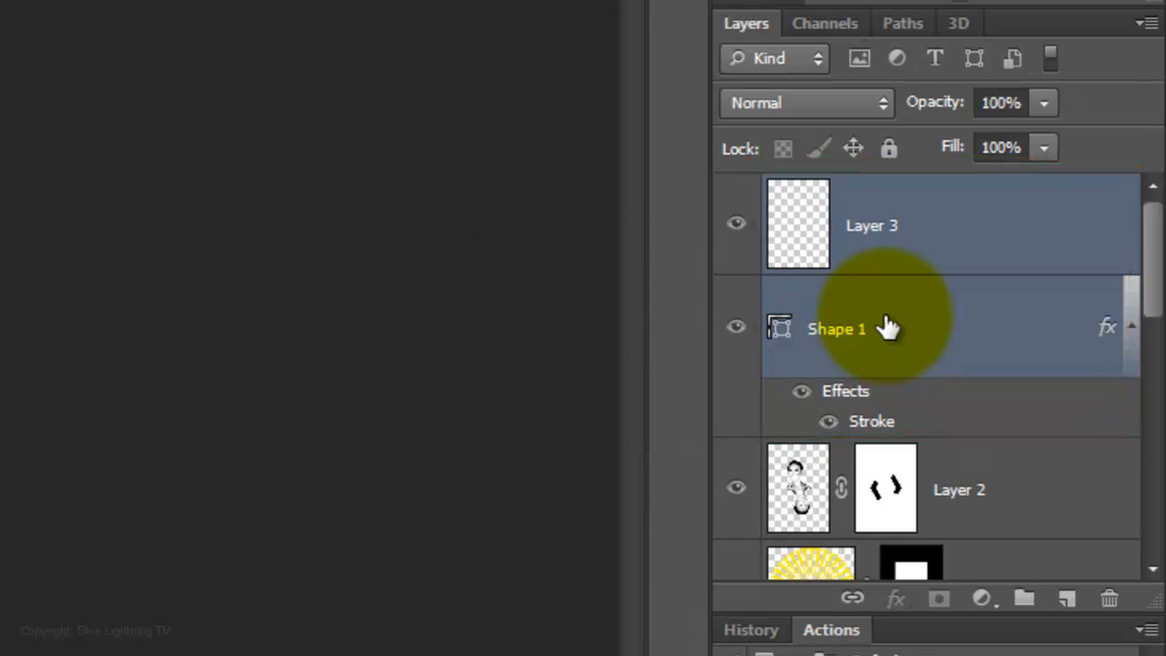
key(ctrl+e)
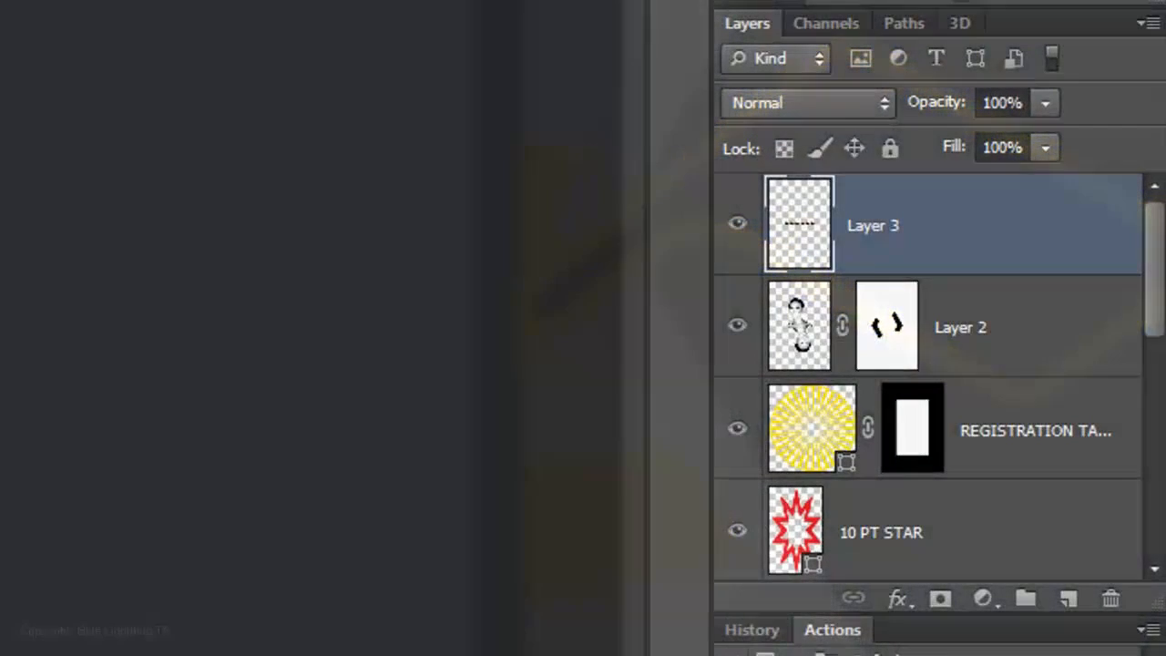
click(912, 428)
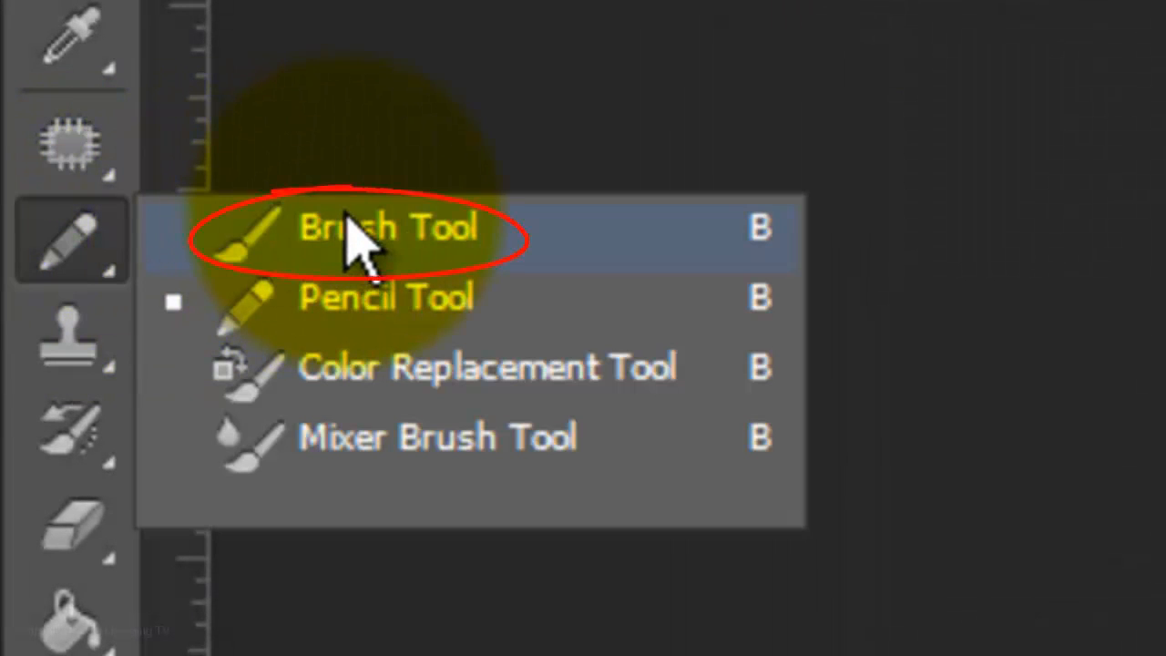
Step: Select the Brush Tool from the toolbar flyout
click(387, 227)
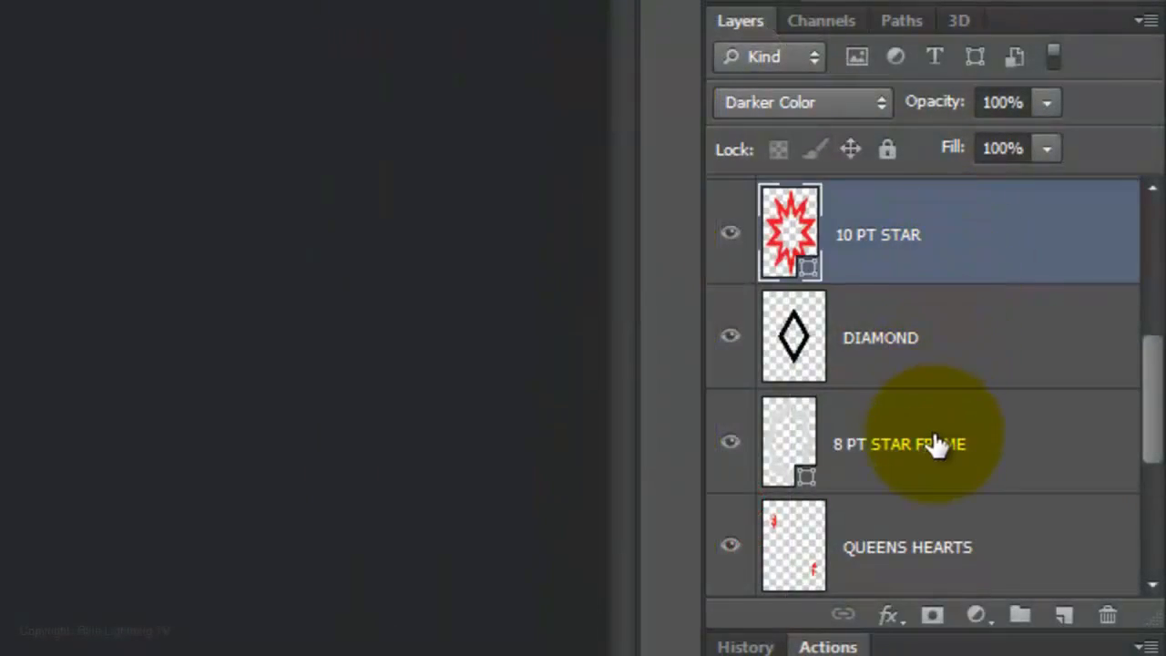
Step: Load the 8 PT STAR FRAME outline as a selection
click(898, 444)
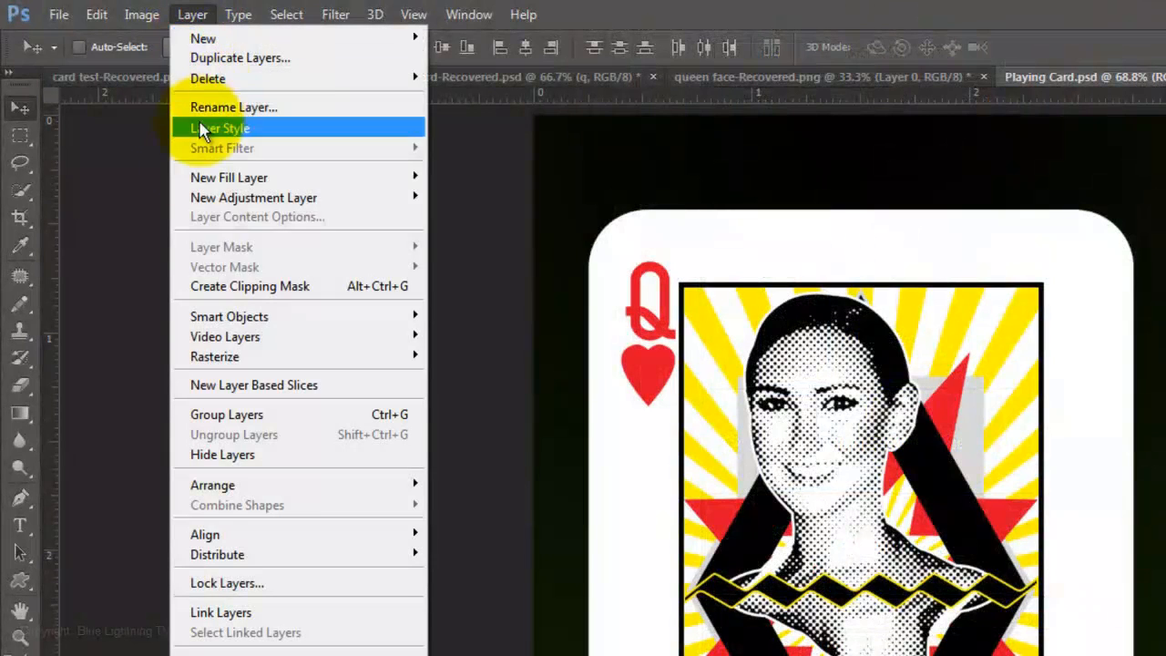
mouse_move(214, 356)
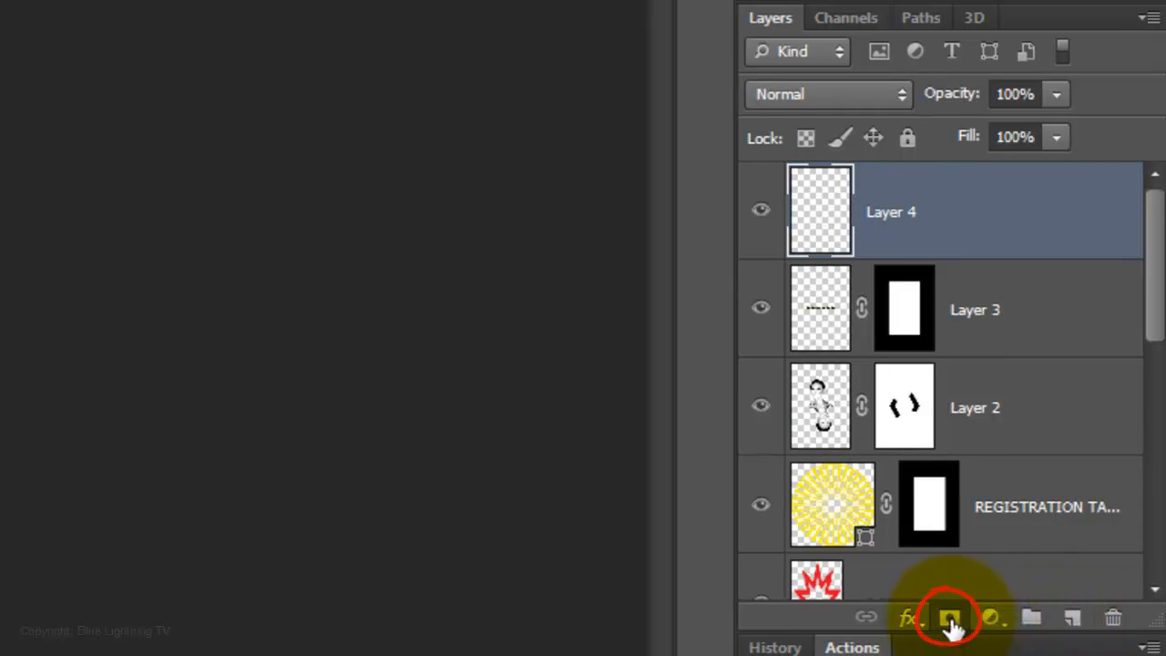
Step: Mask Layer 4 to the card and build a grey (B 85)-to-white gradient from Black, White
click(950, 618)
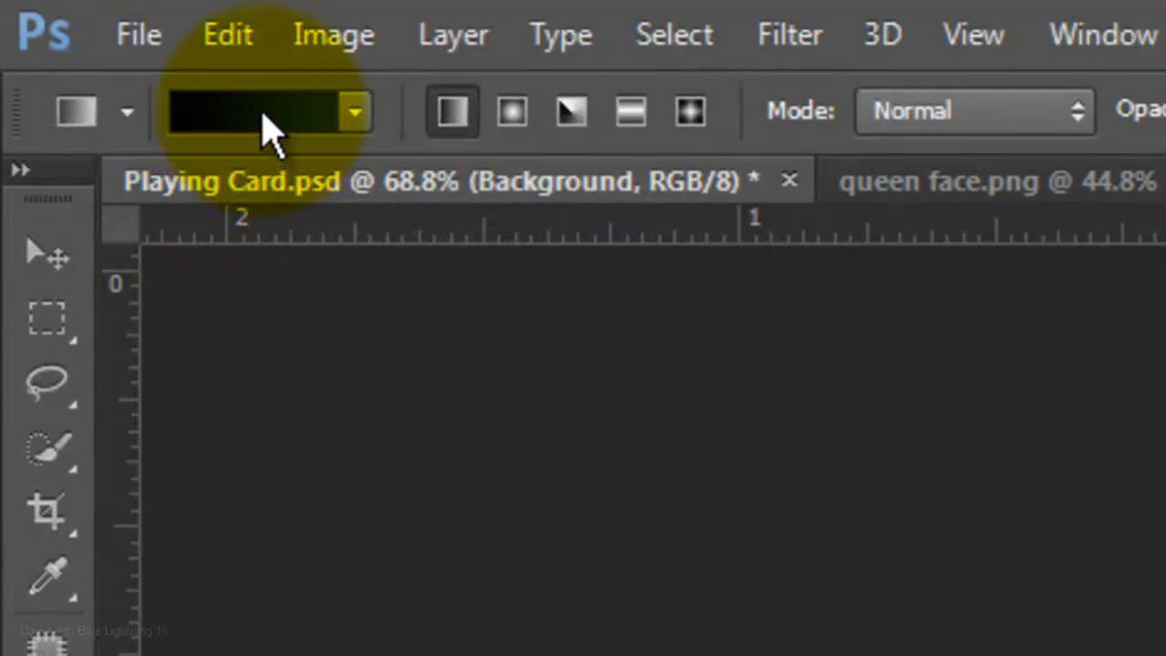
click(255, 110)
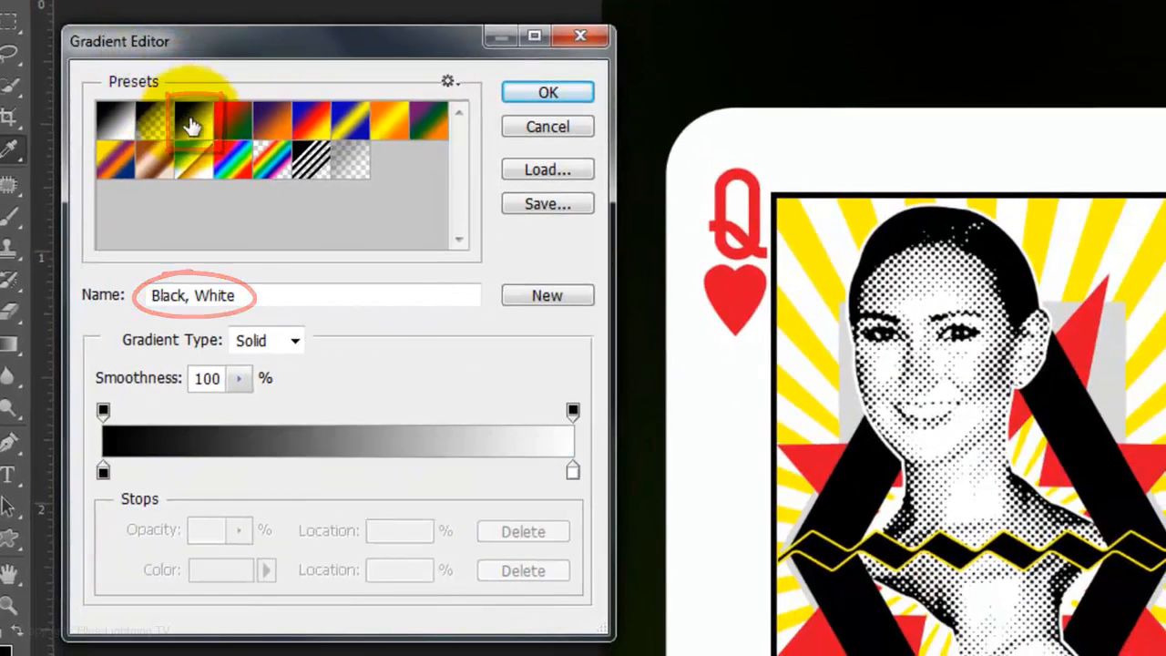
click(103, 471)
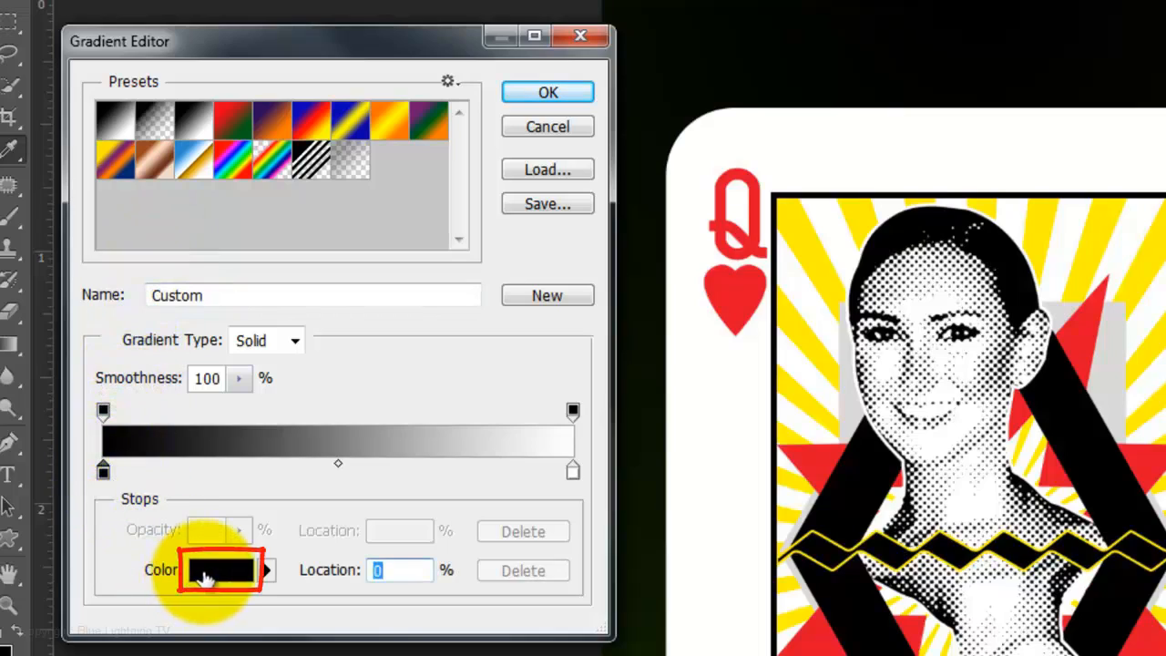
click(219, 569)
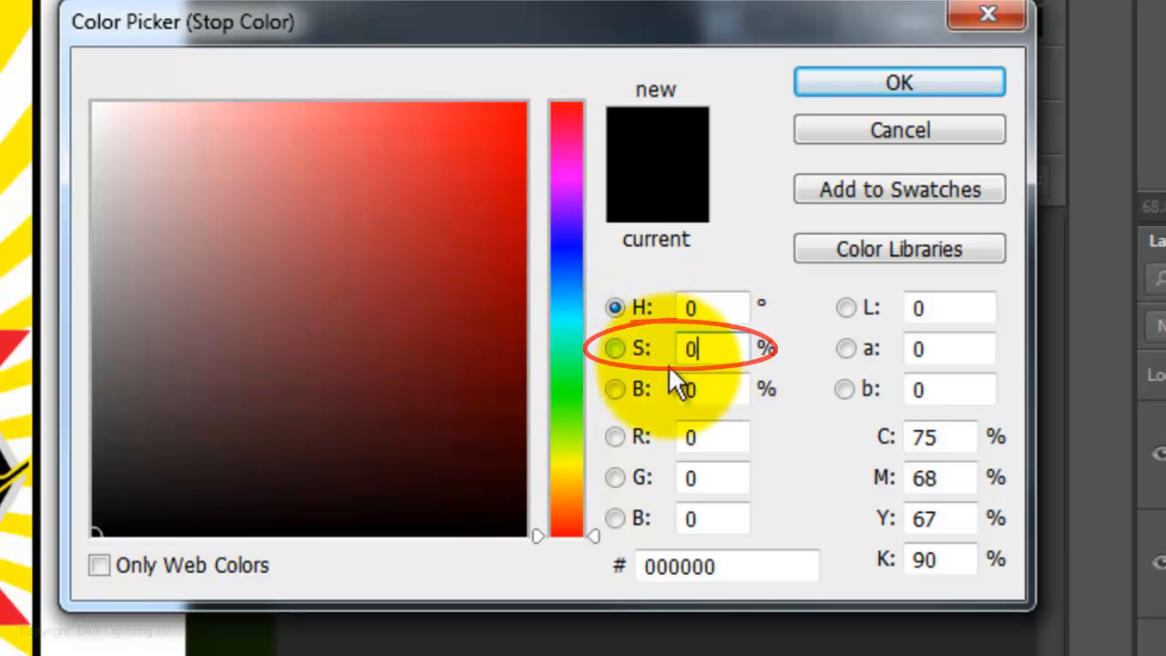
text(85)
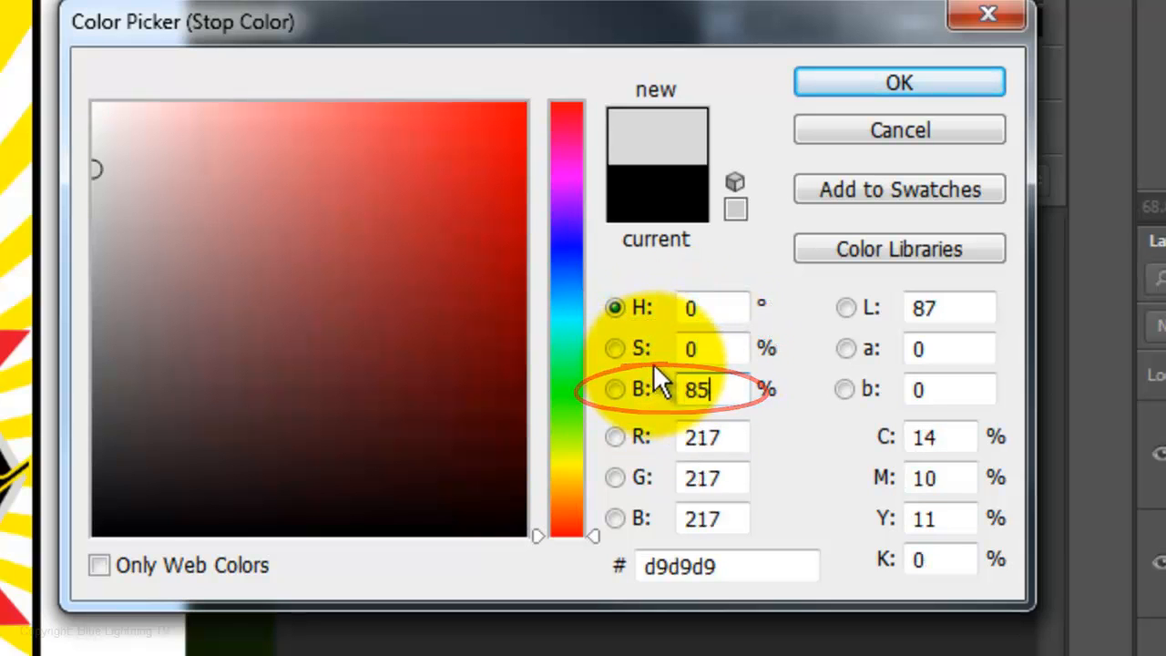
click(898, 82)
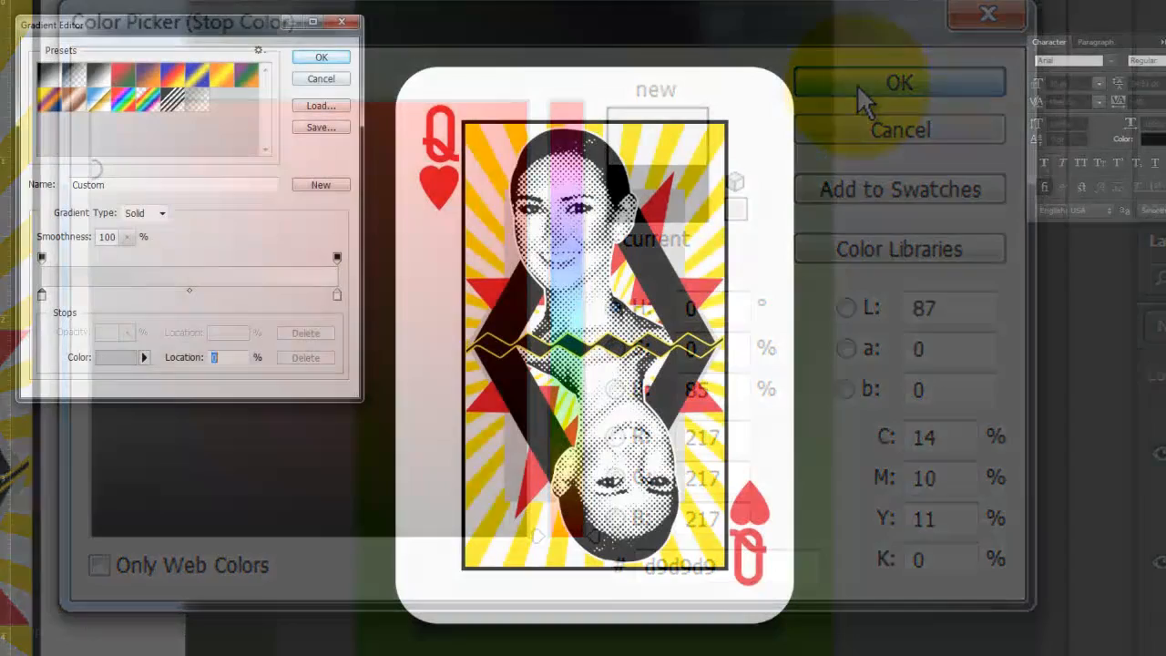
click(899, 82)
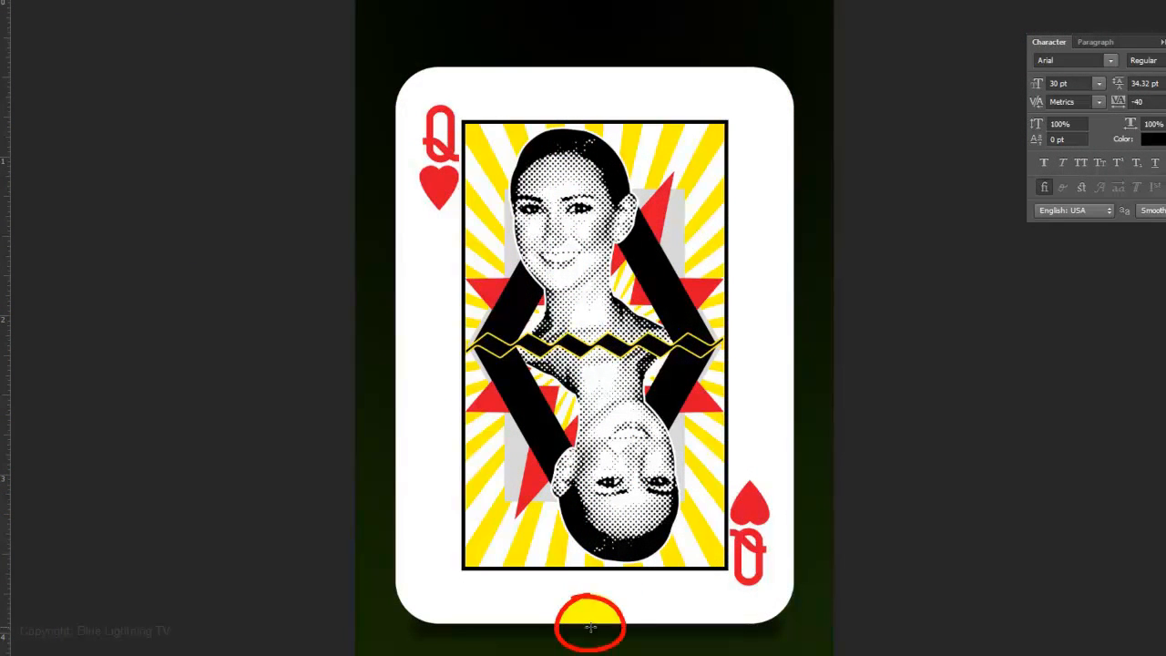
Step: Set Layer 4's blend mode to Multiply
key(shift)
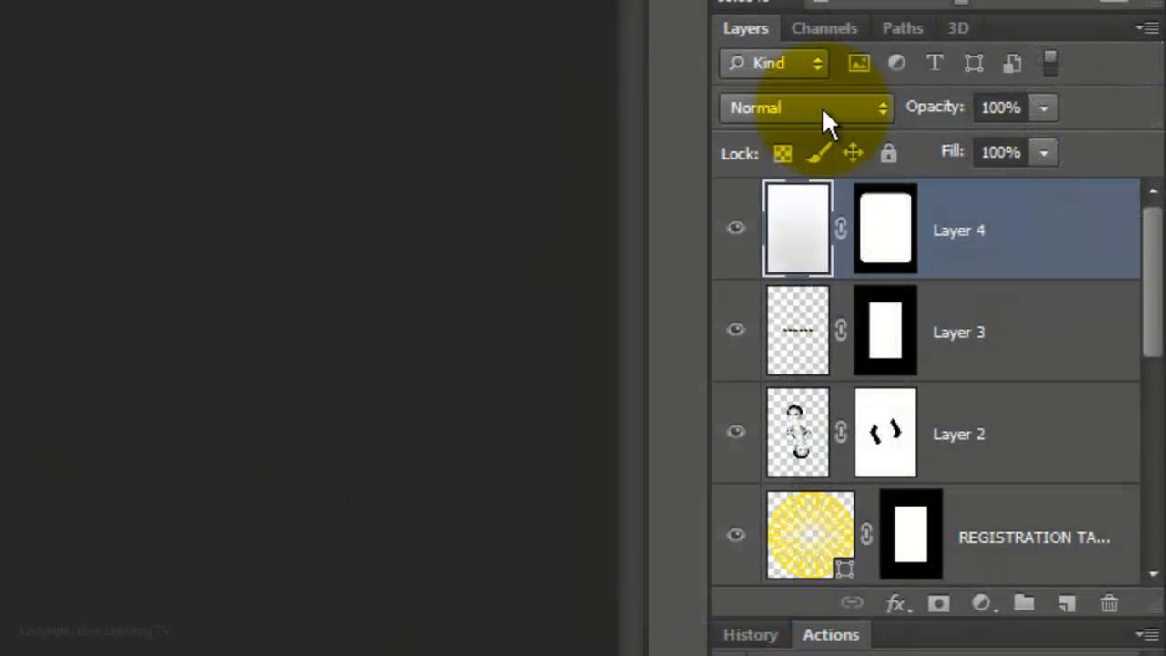
click(806, 107)
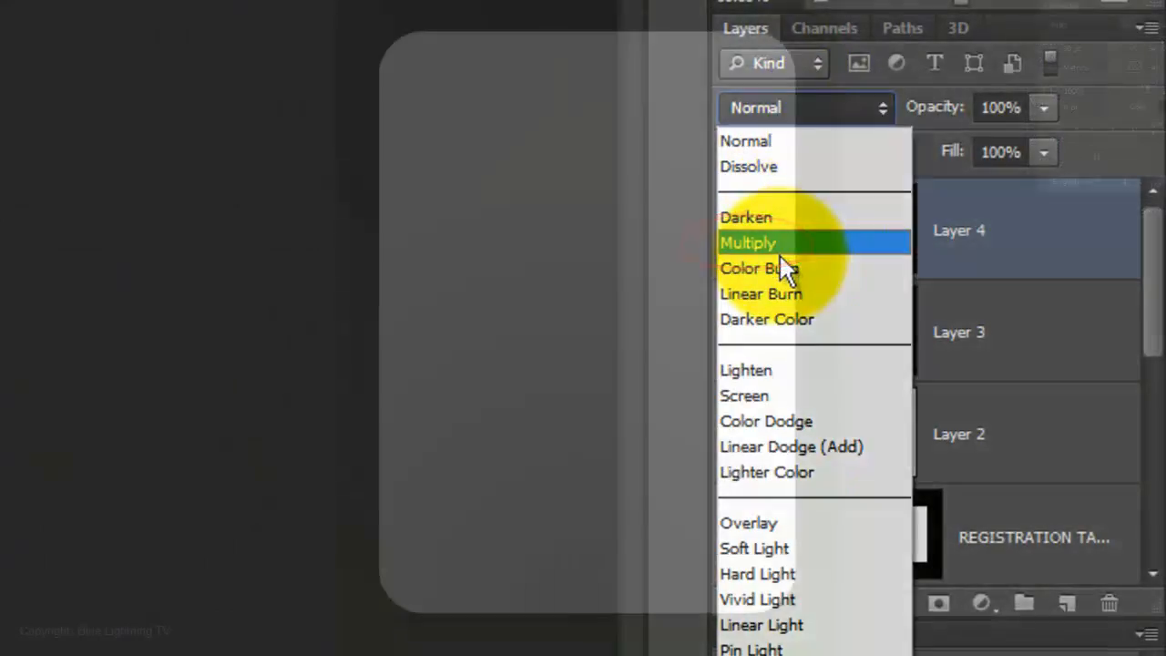
click(747, 241)
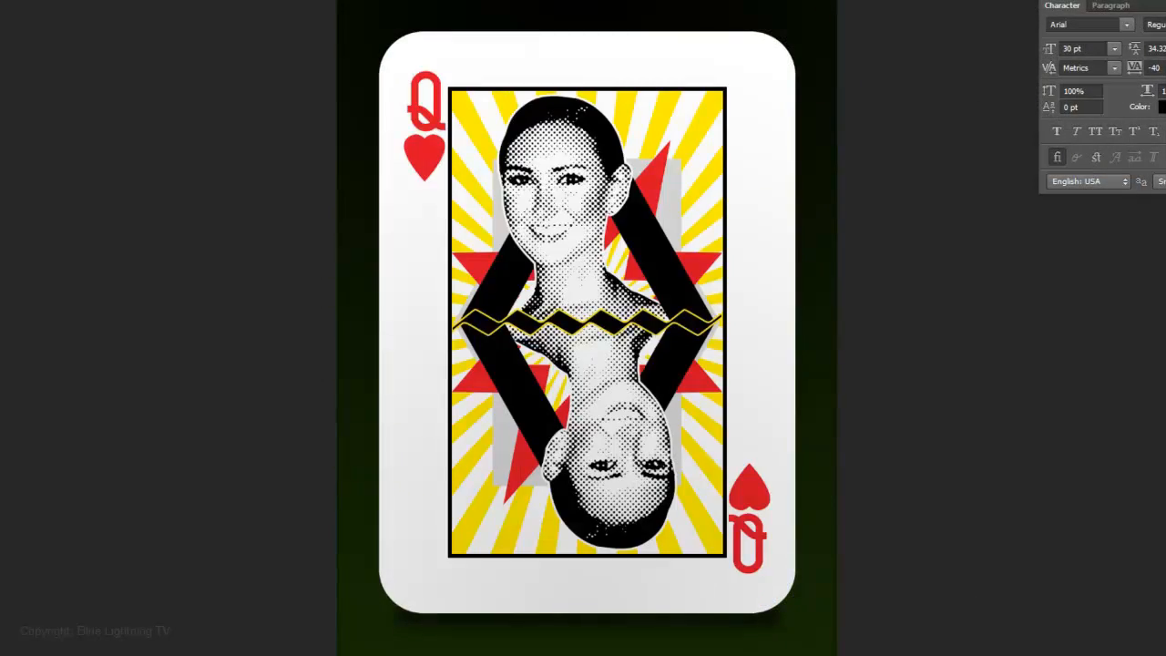